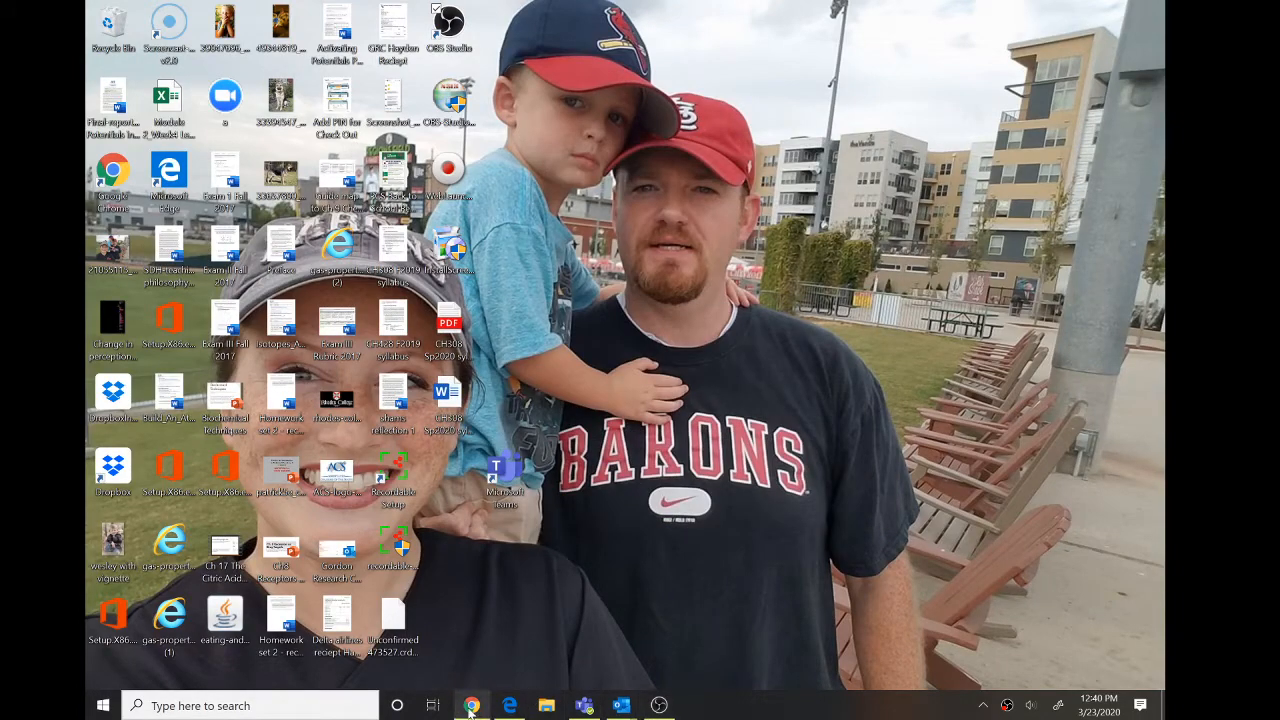
- Locate the Introduction to Biochemistry page in the course and start editing it
left_click(472, 704)
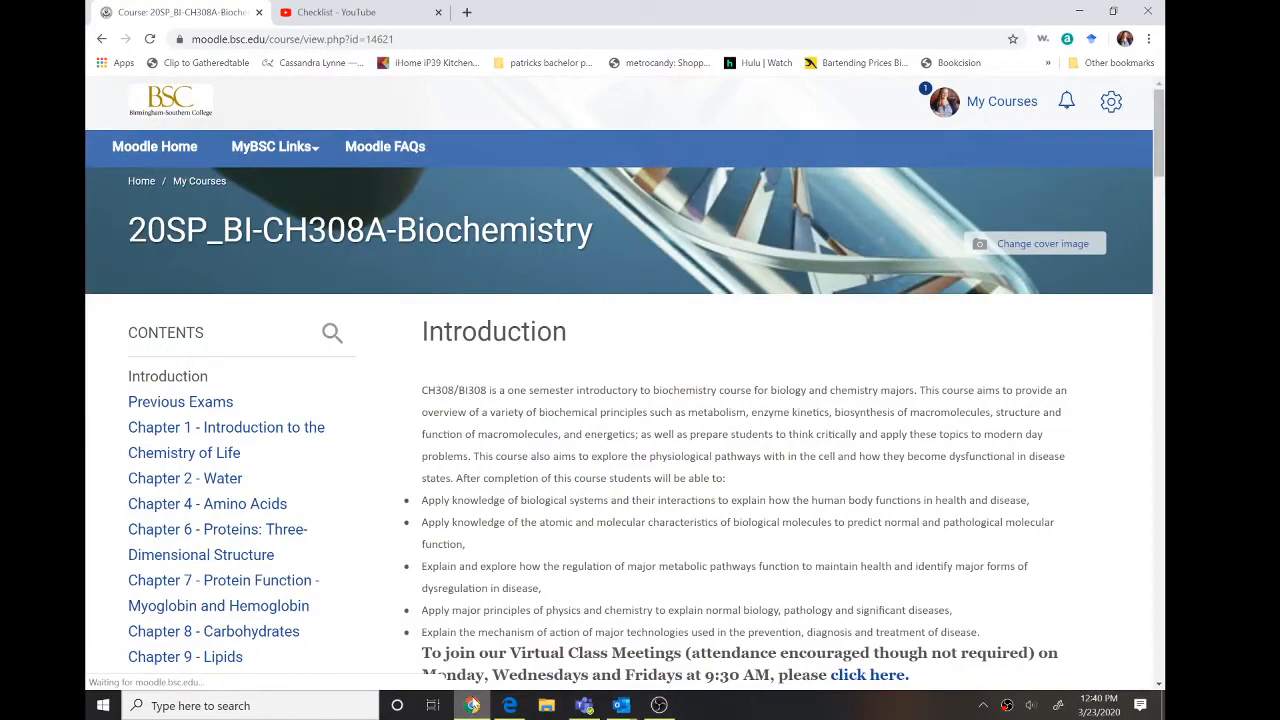
scroll("down", 3)
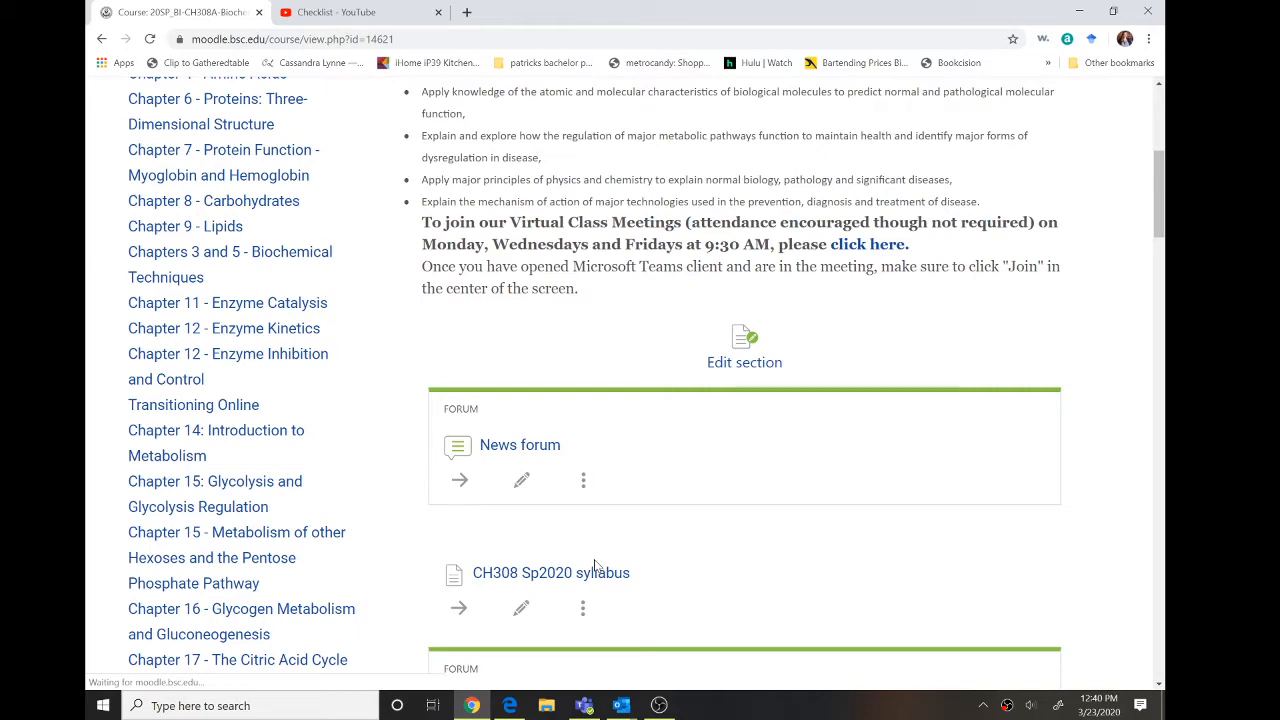
scroll("down", 3)
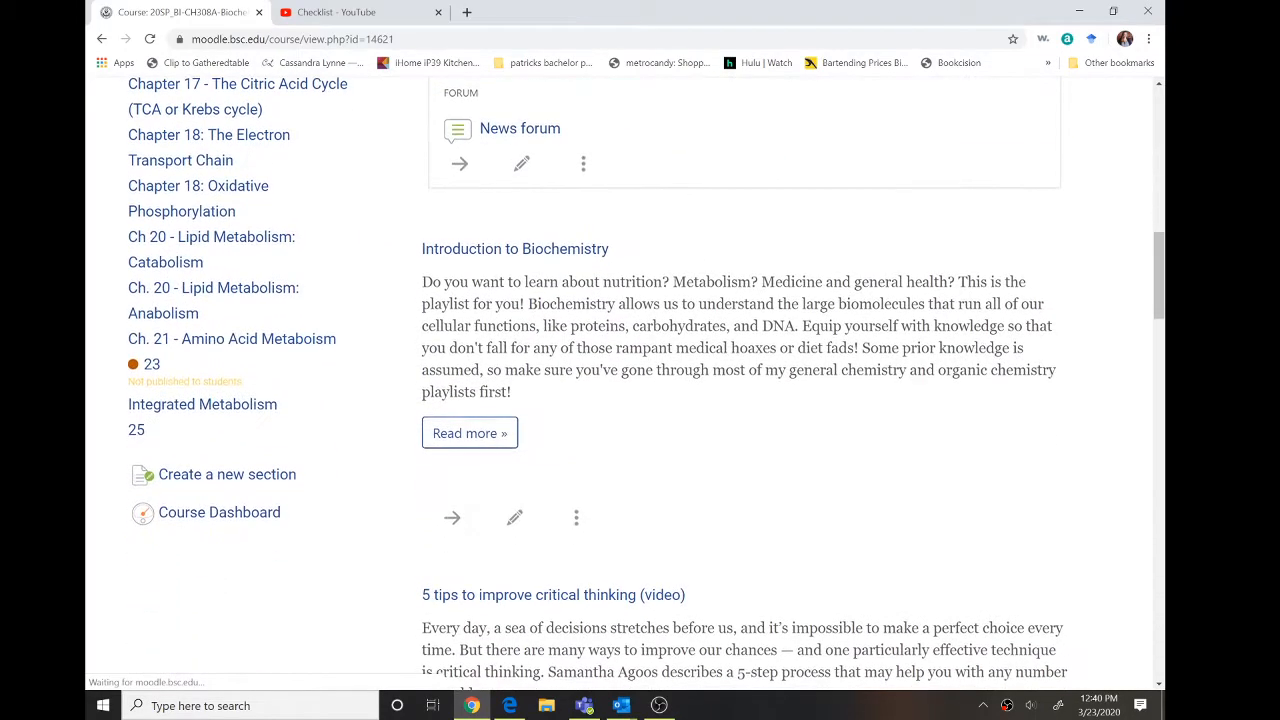
mouse_move(514, 516)
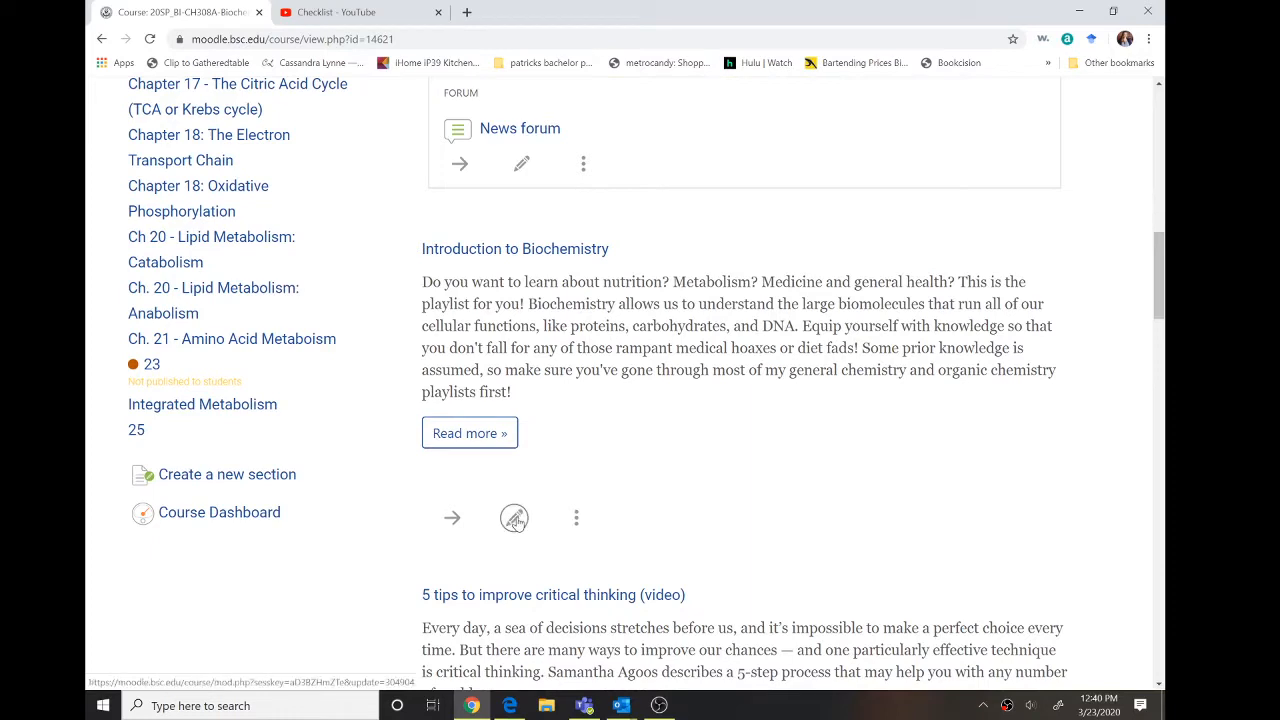
mouse_move(512, 518)
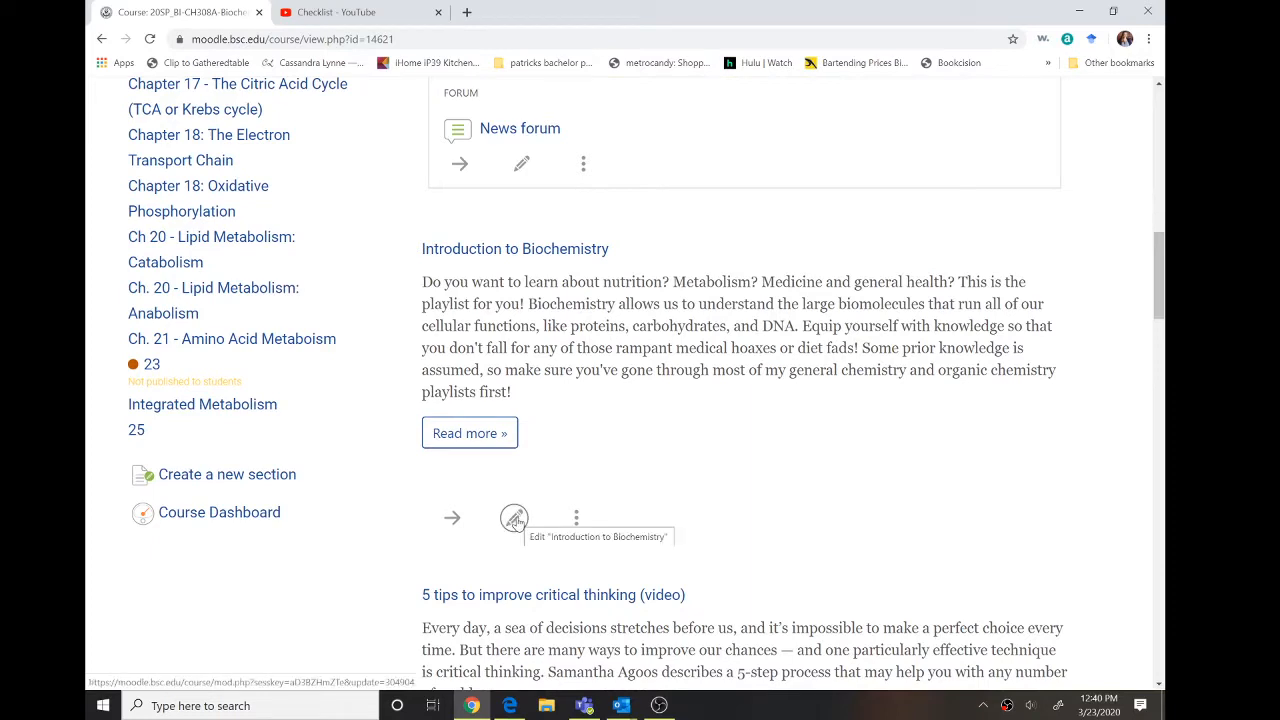
left_click(512, 518)
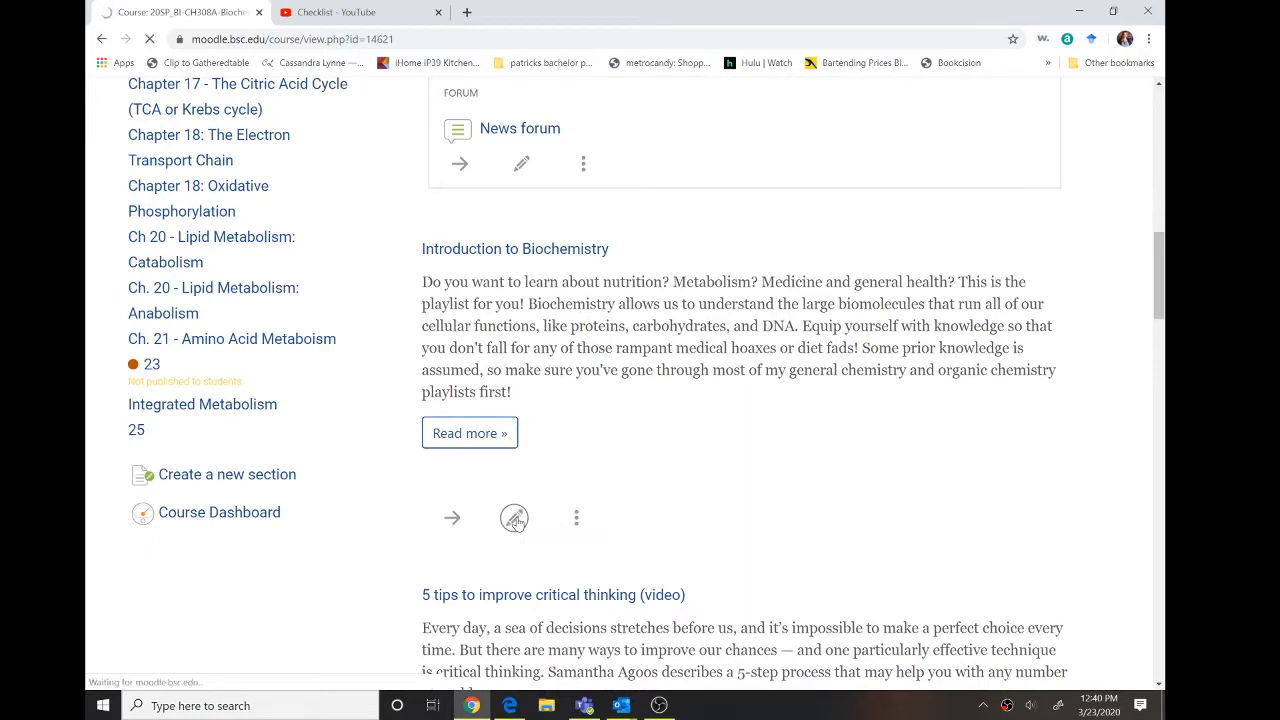
left_click(512, 516)
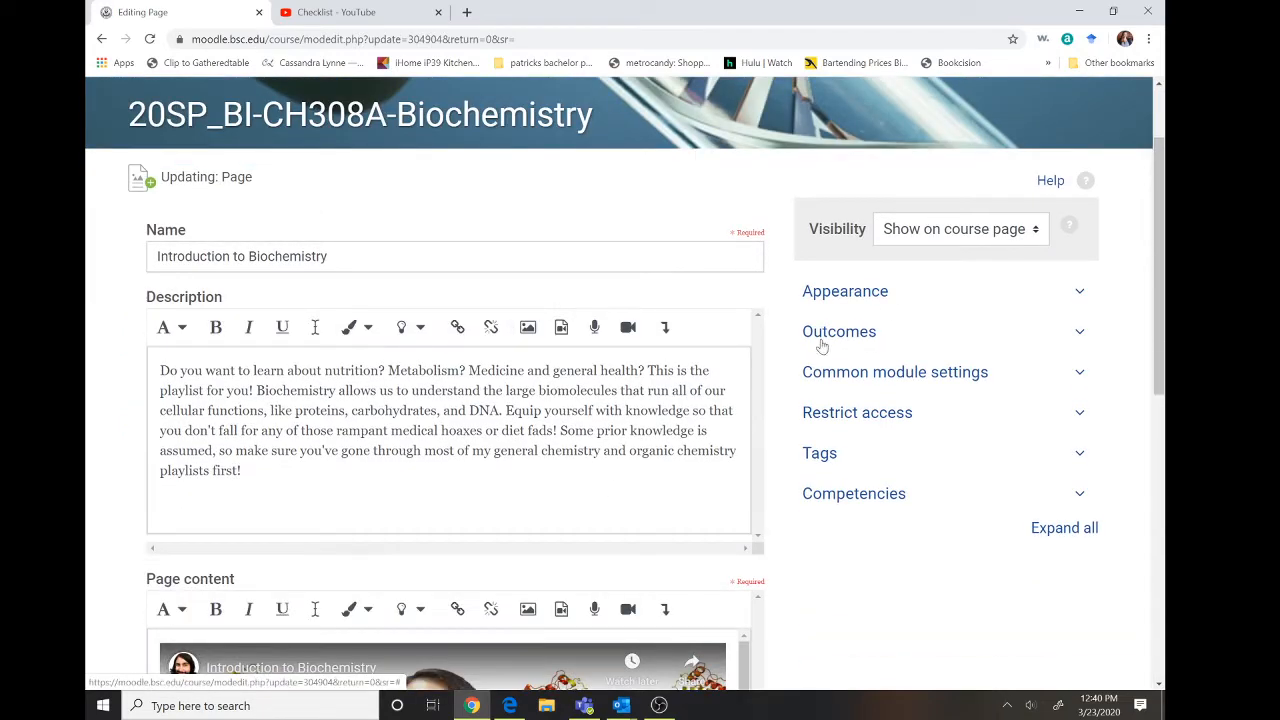
mouse_move(964, 430)
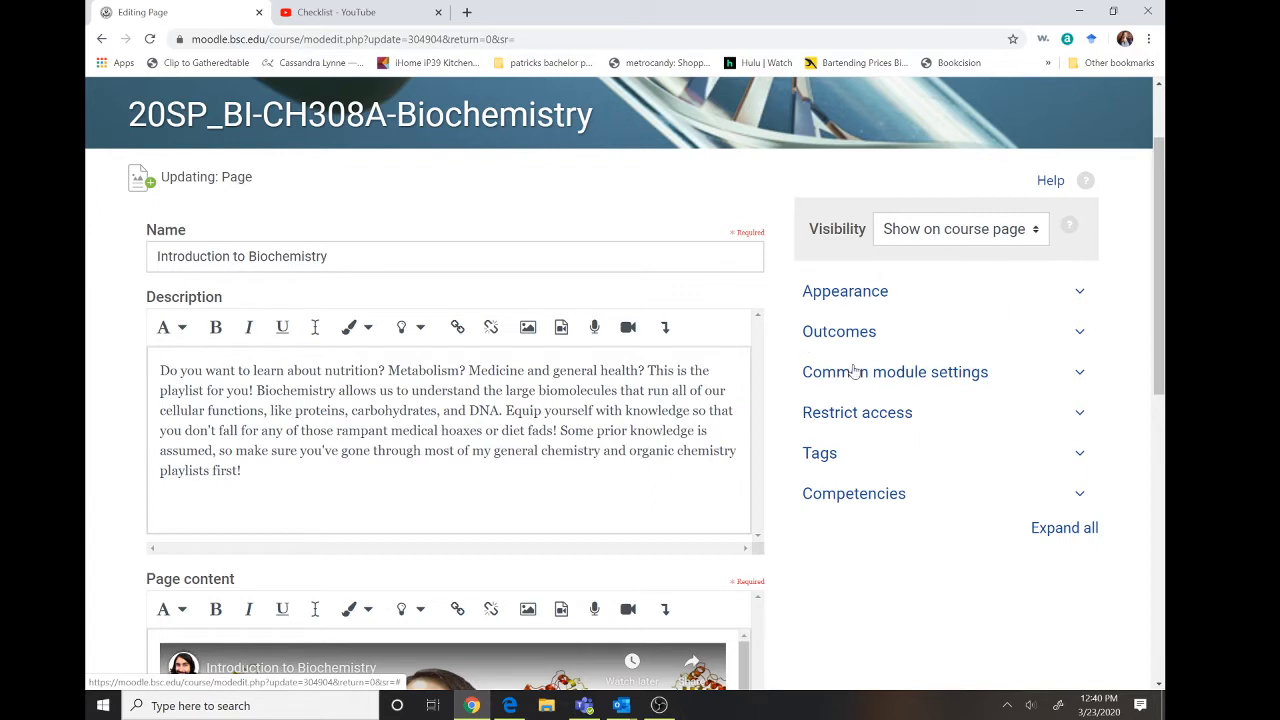
mouse_move(844, 452)
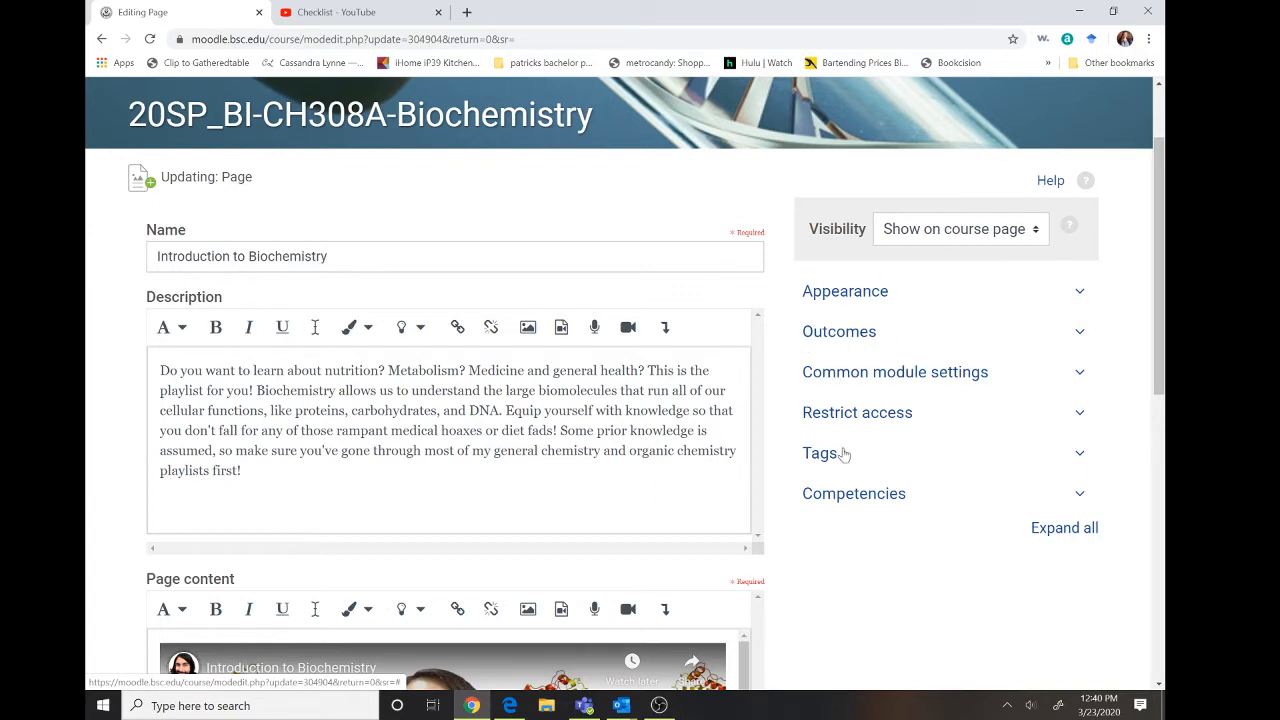
scroll("up", 3)
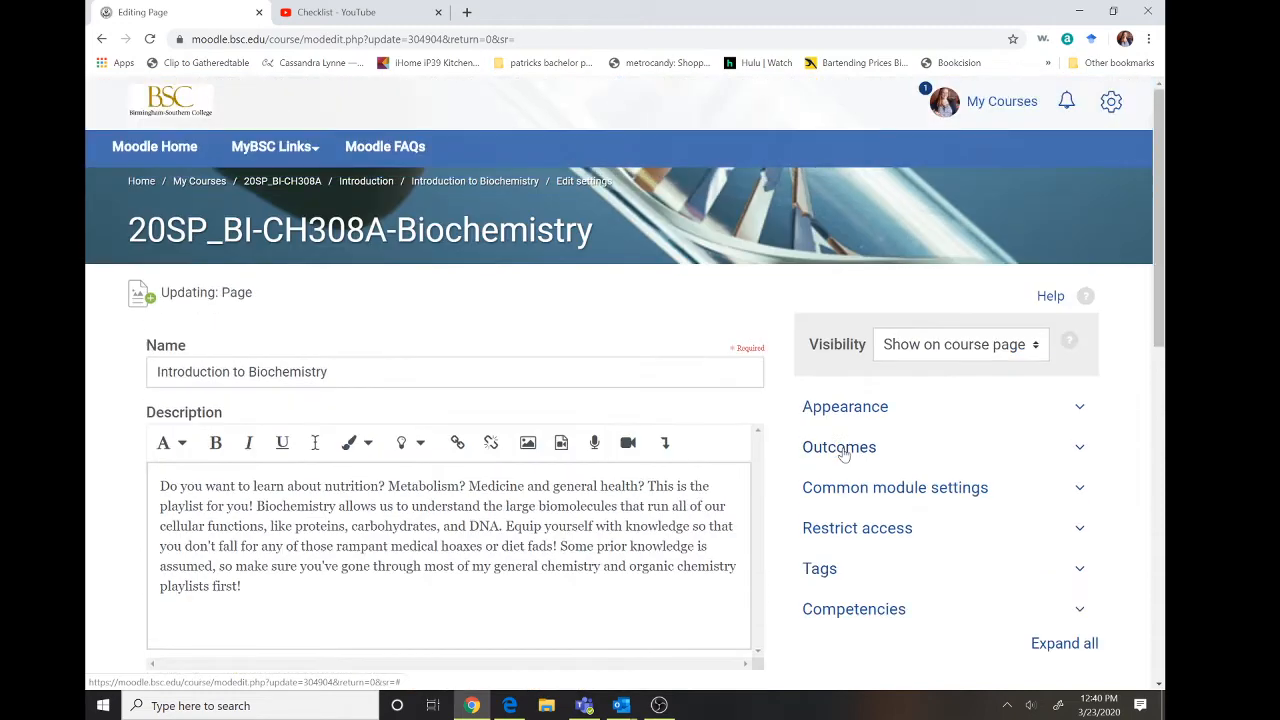
mouse_move(366, 180)
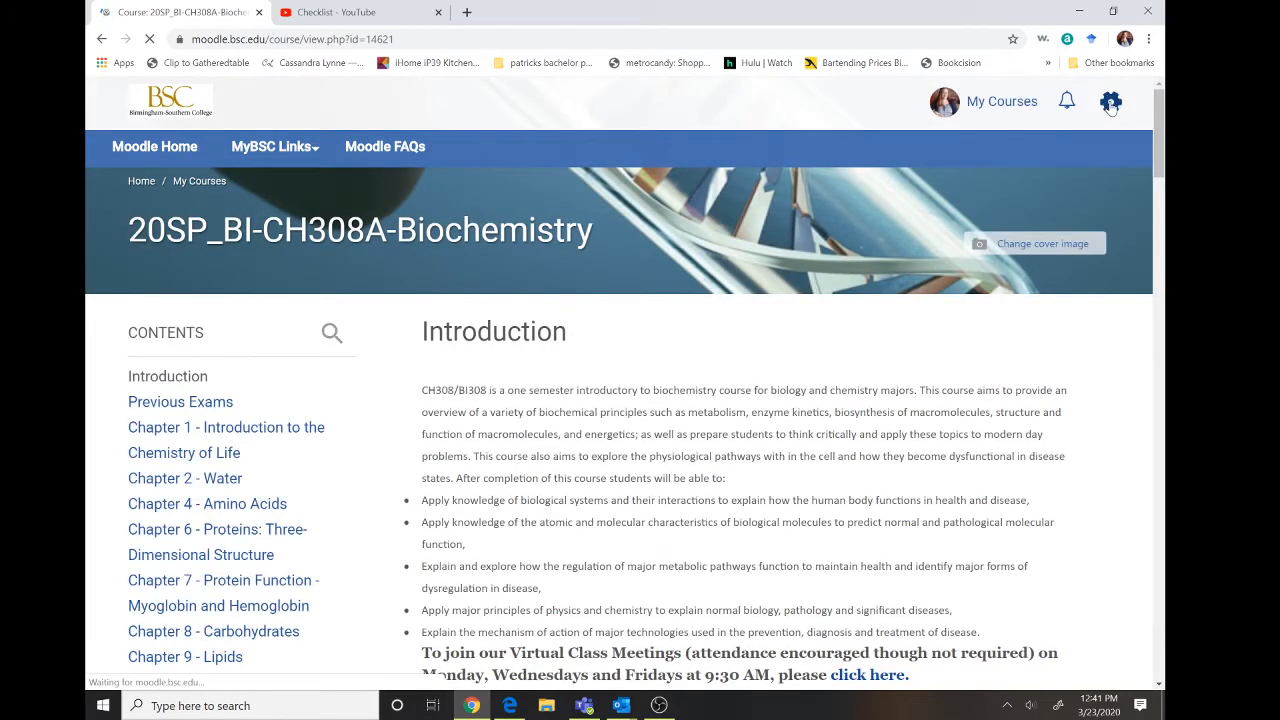
- Reach the course's Edit settings form from the gear menu and scroll to Completion tracking
left_click(1108, 100)
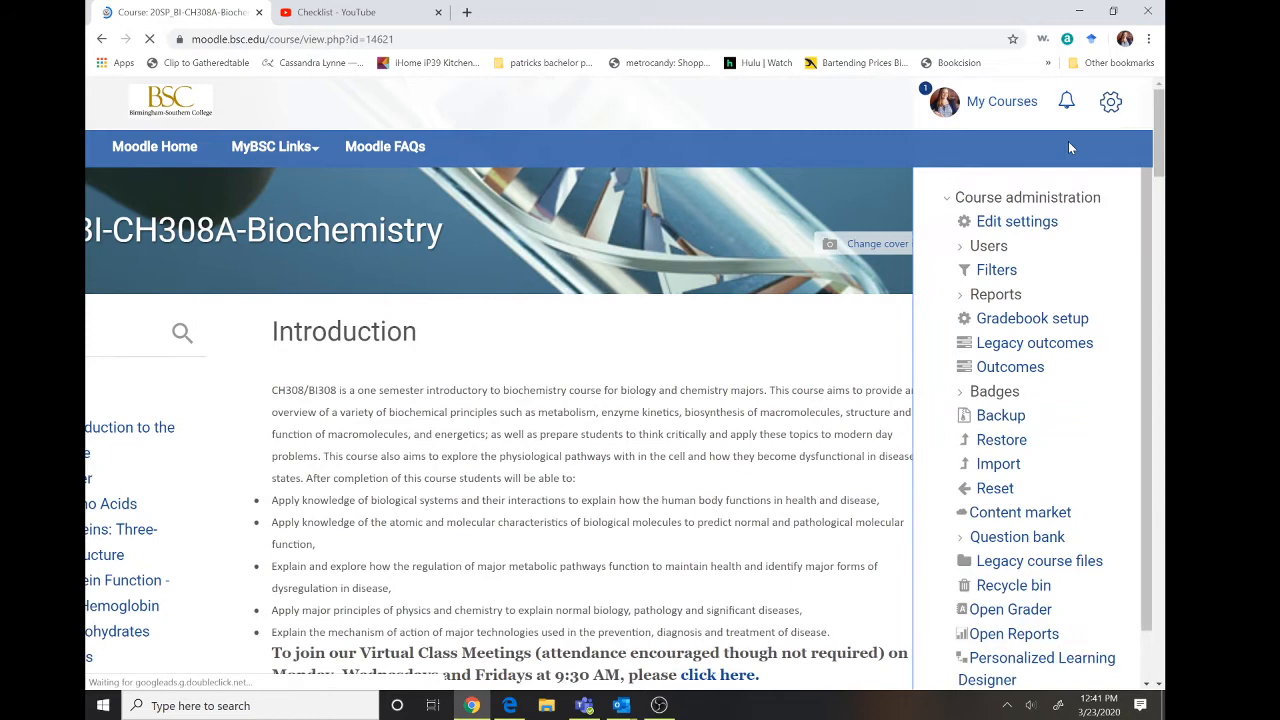
left_click(1016, 220)
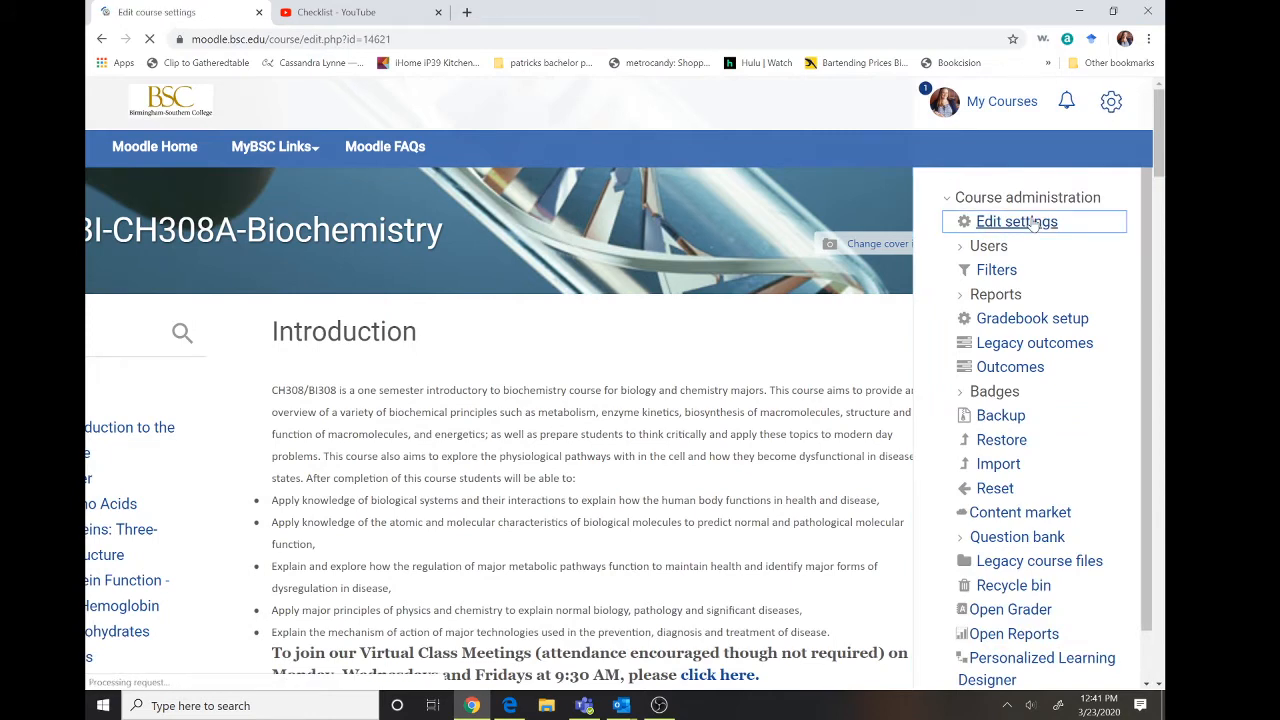
left_click(1016, 220)
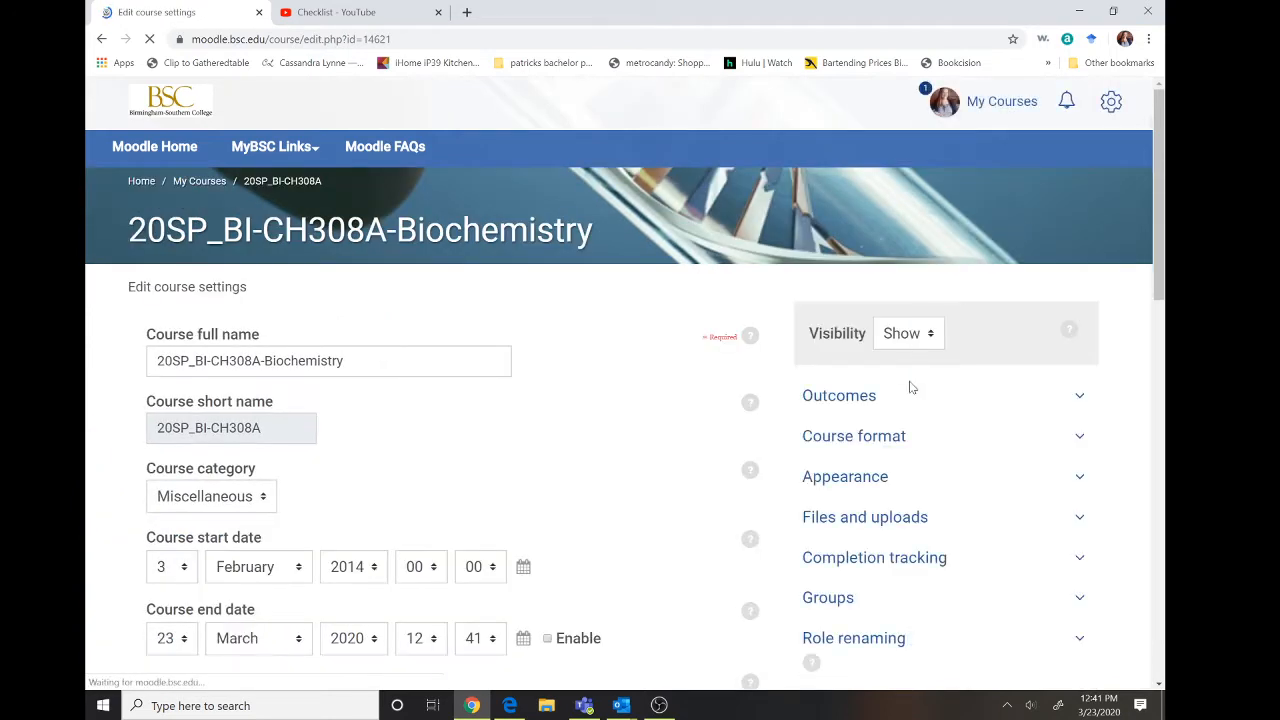
scroll("down", 3)
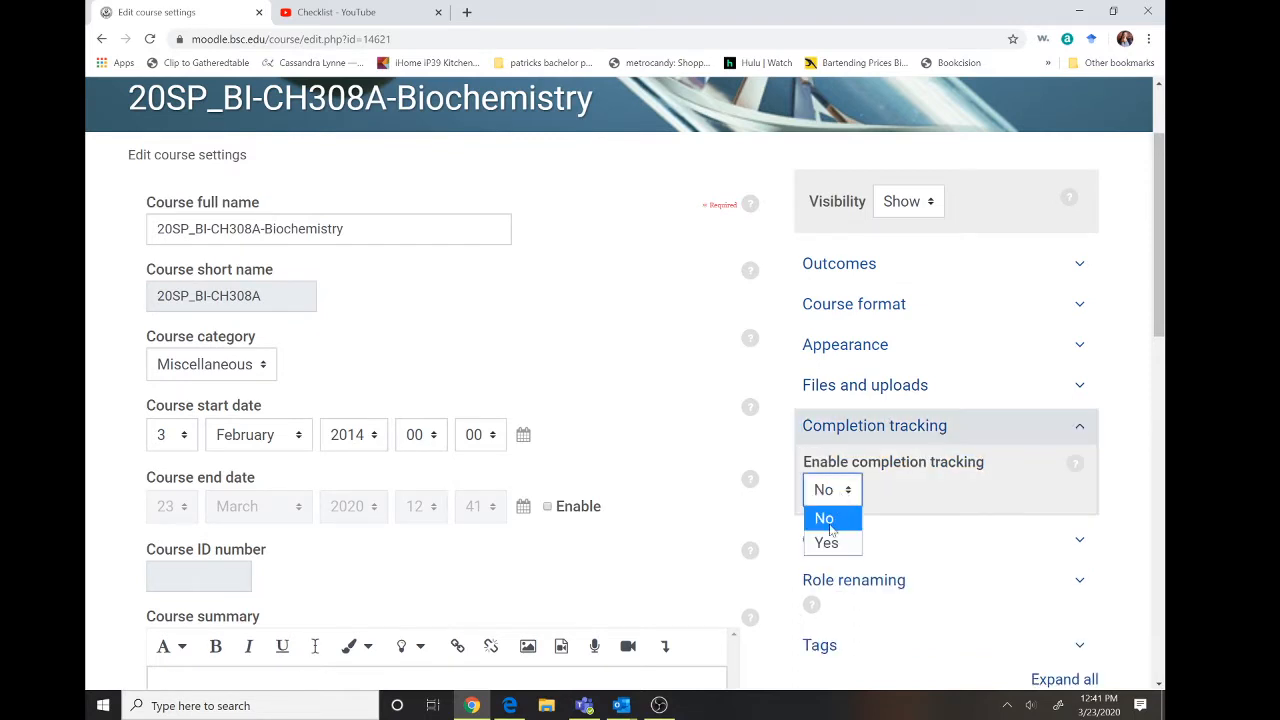
- Set Enable completion tracking to Yes and save the course settings with Save and display
left_click(826, 542)
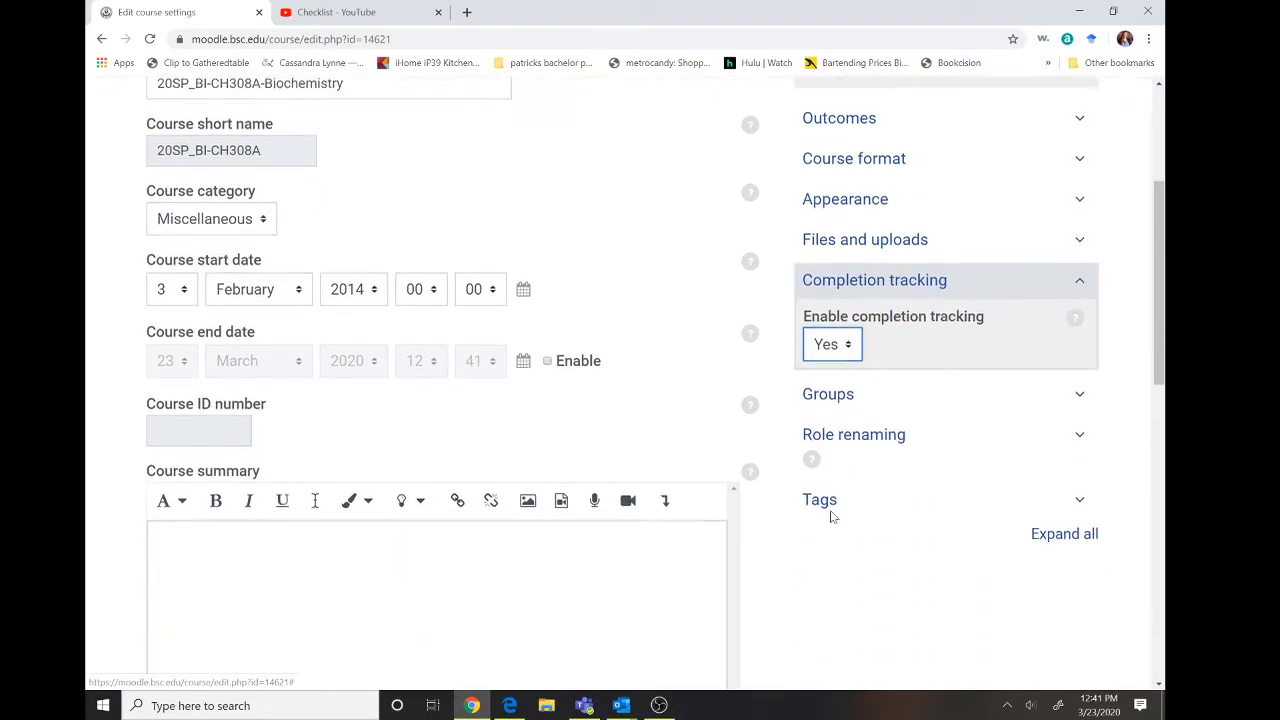
scroll("down", 3)
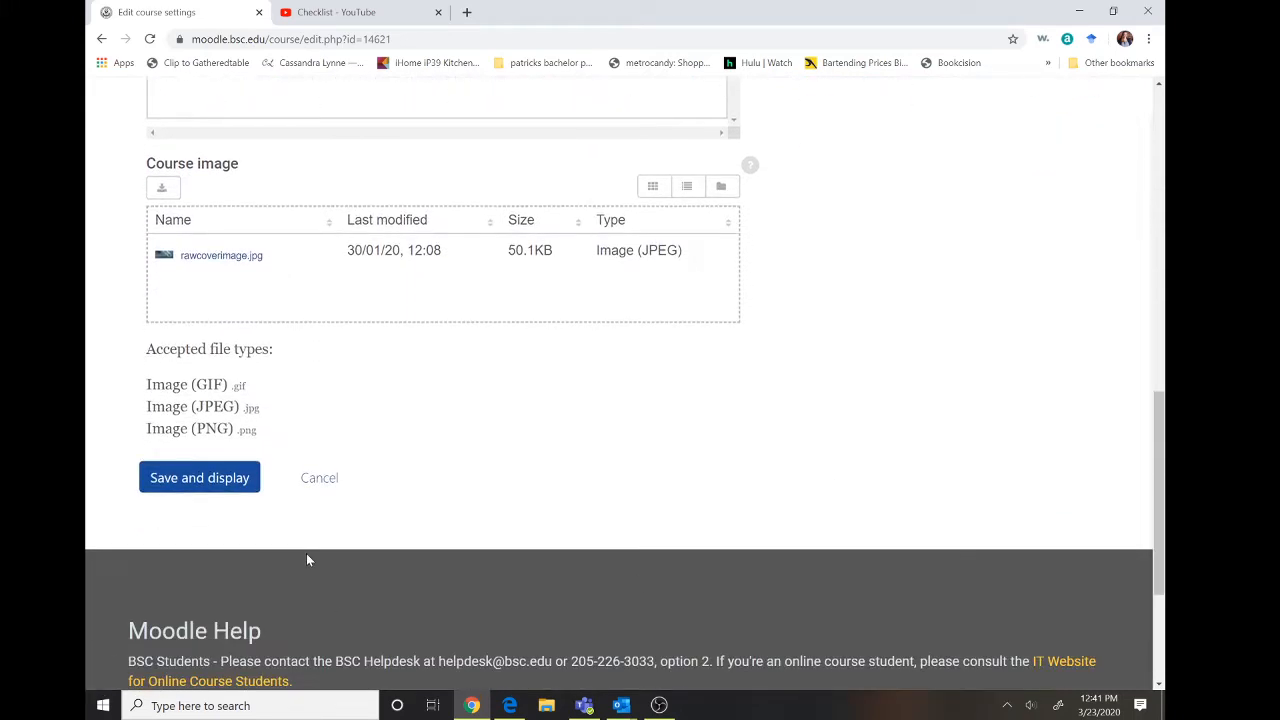
left_click(200, 476)
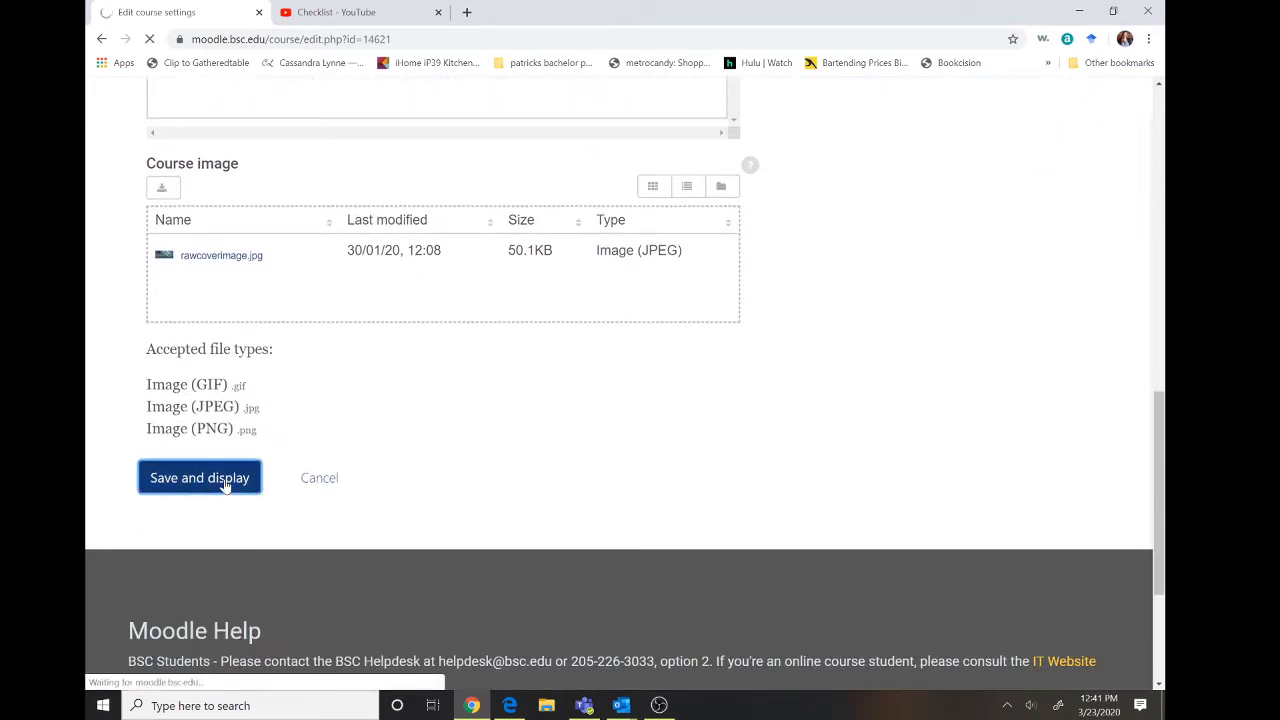
left_click(200, 476)
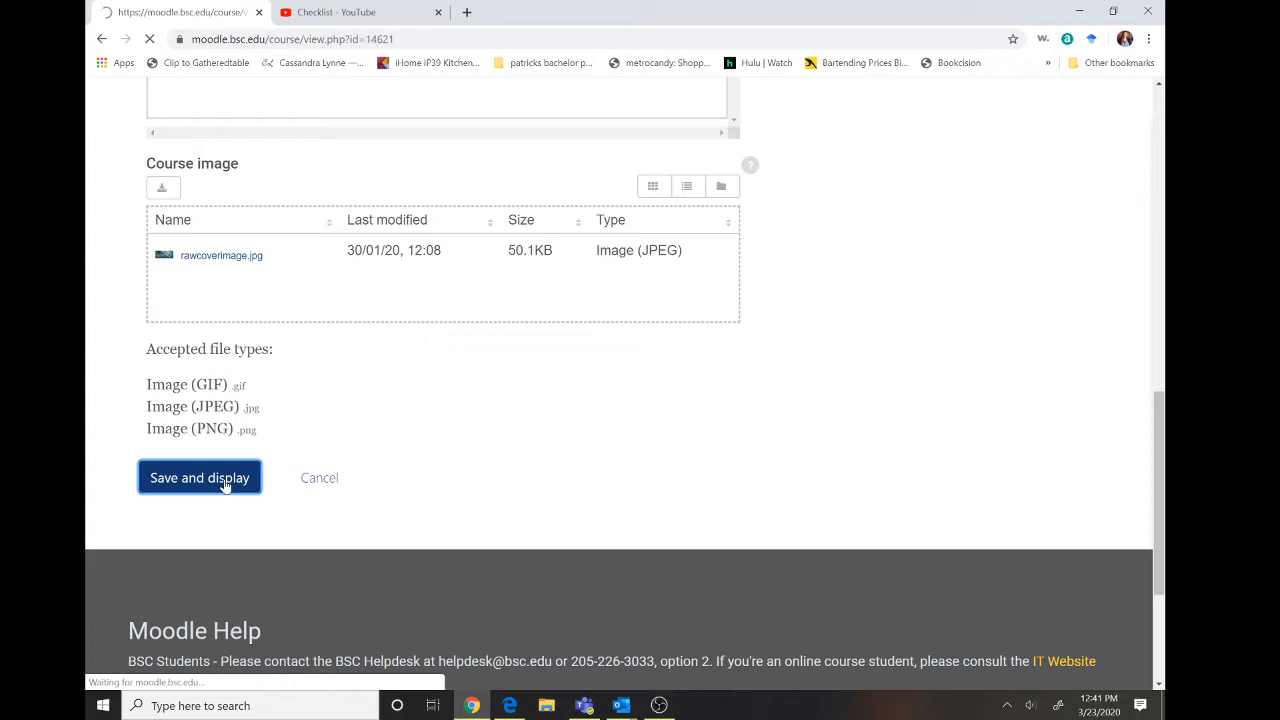
left_click(200, 476)
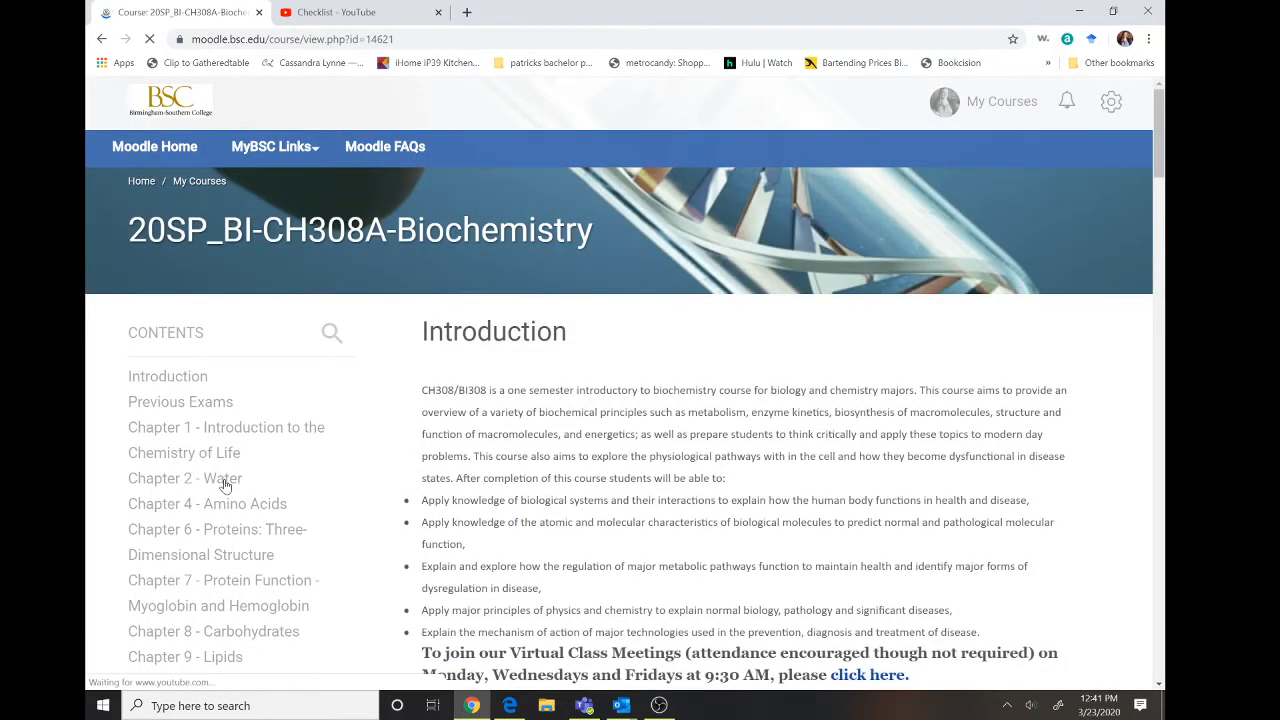
- Scroll to the Chapter 14 section and start editing the Introduction to Metabolism lecture page
scroll("down", 3)
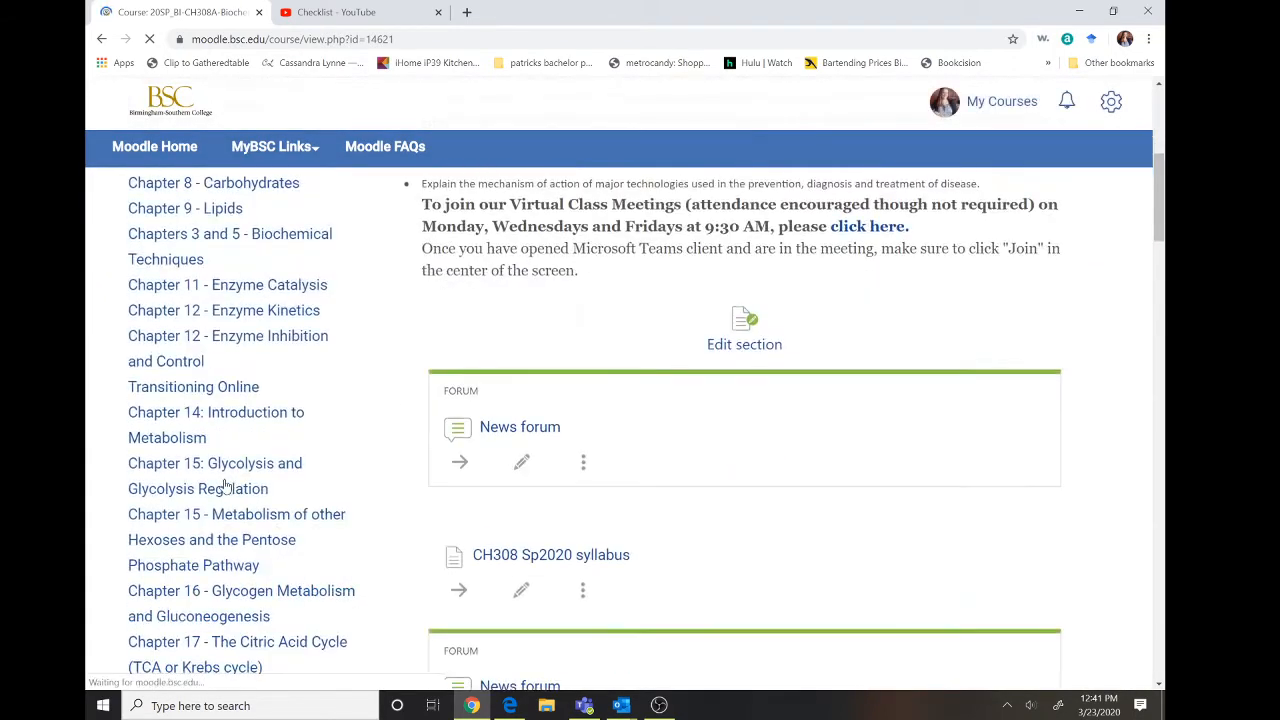
scroll("up", 3)
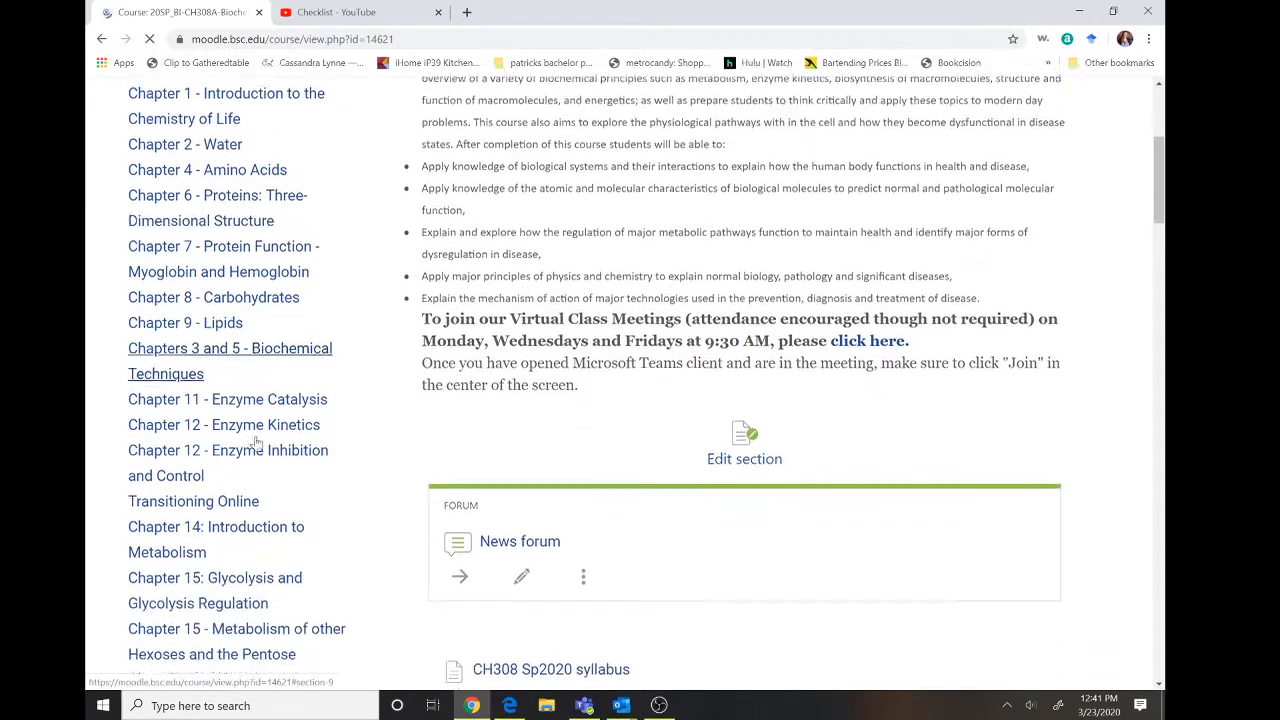
scroll("down", 3)
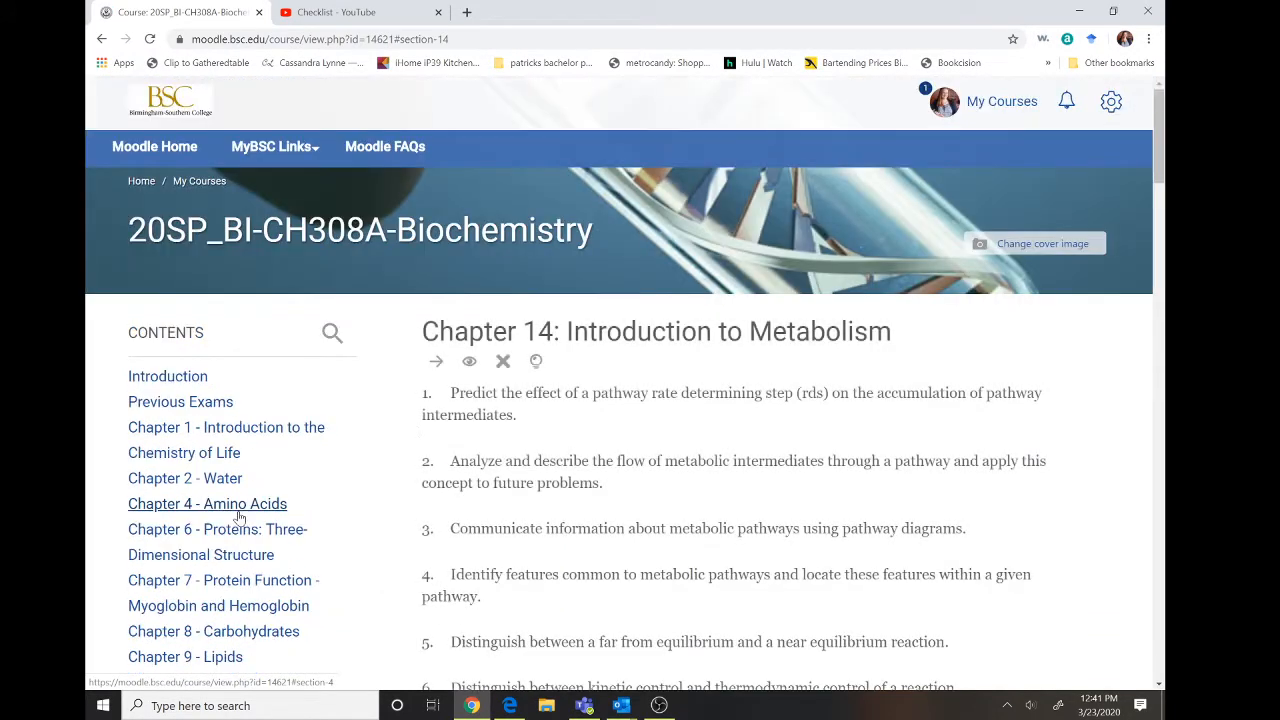
scroll("down", 3)
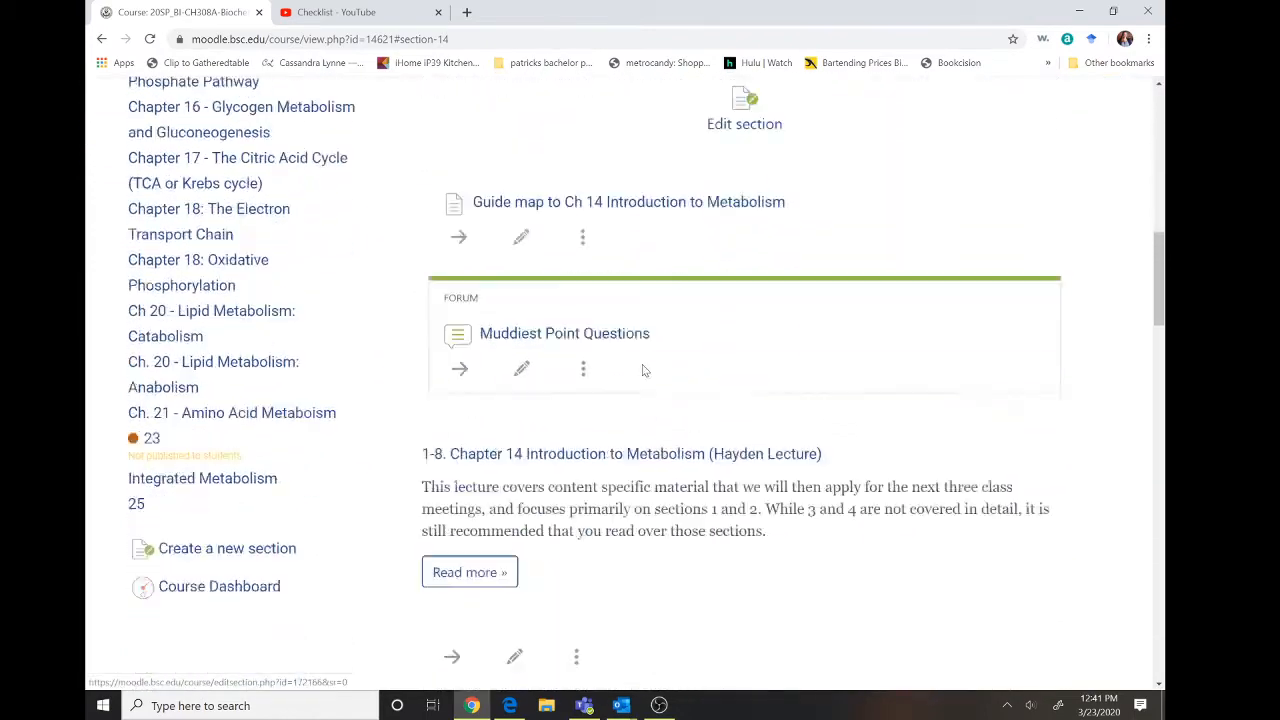
scroll("down", 3)
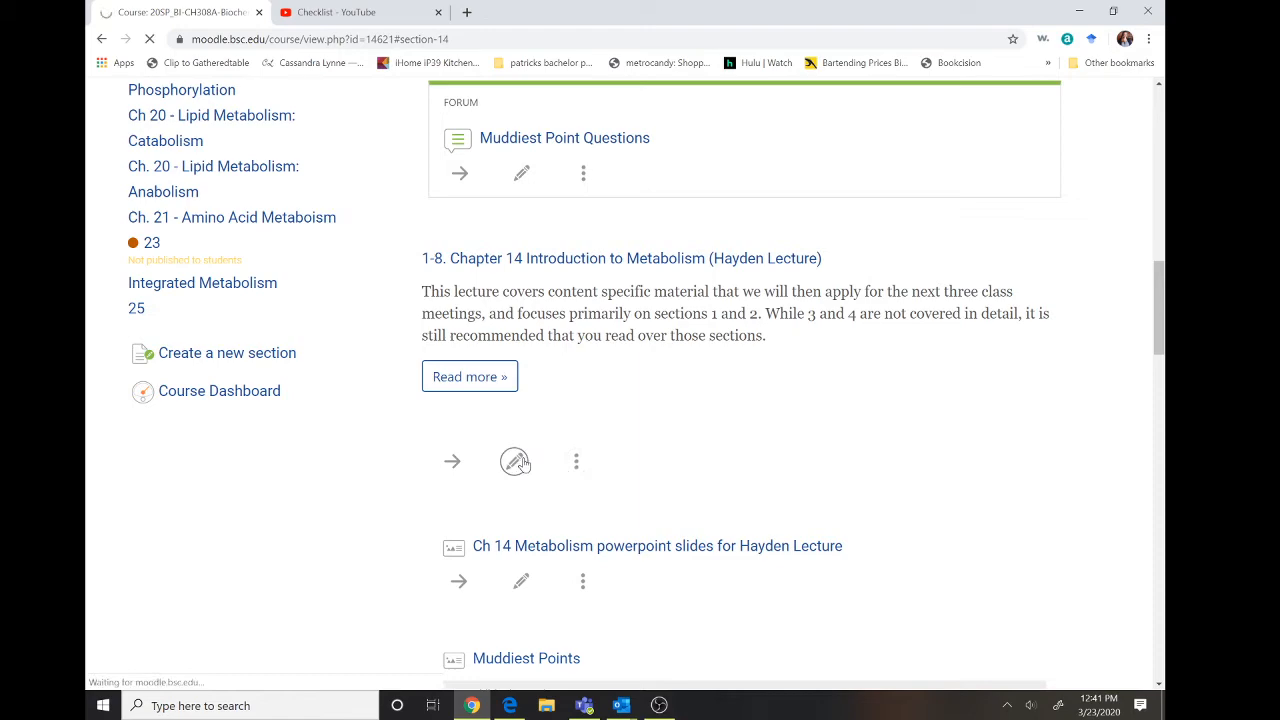
left_click(514, 460)
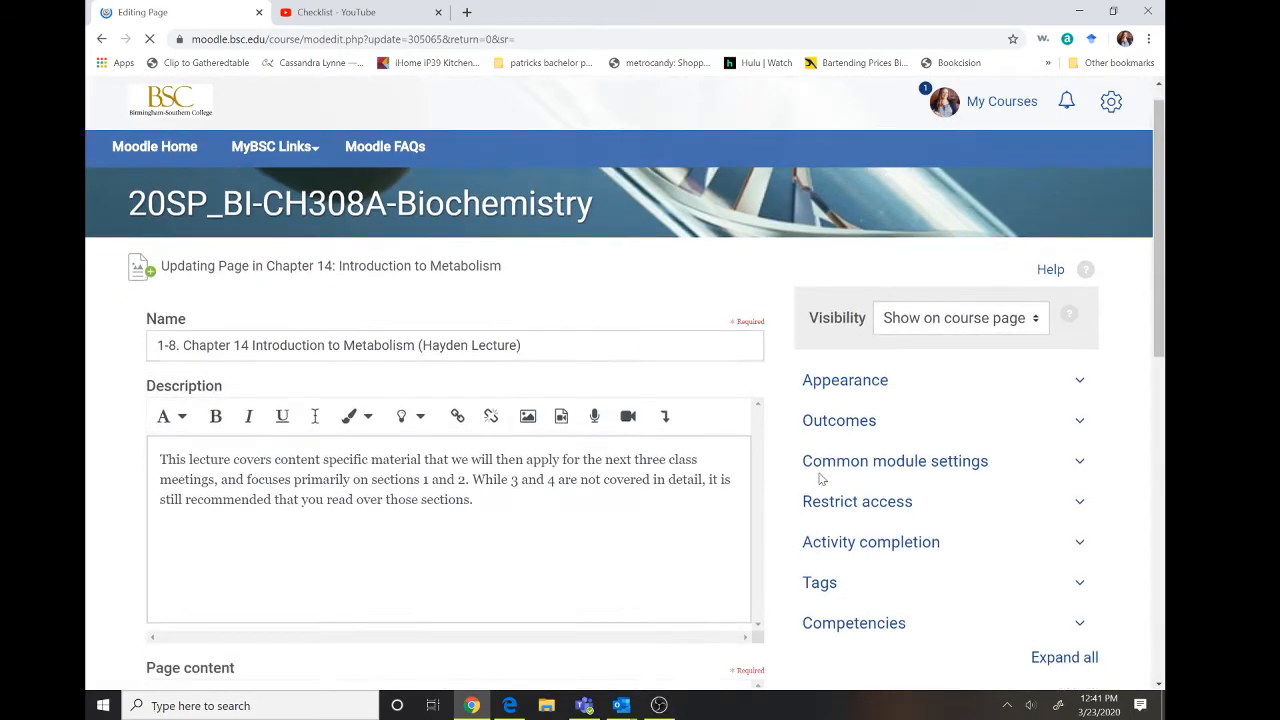
- Set Activity completion to show the page as complete when conditions are met
scroll("down", 3)
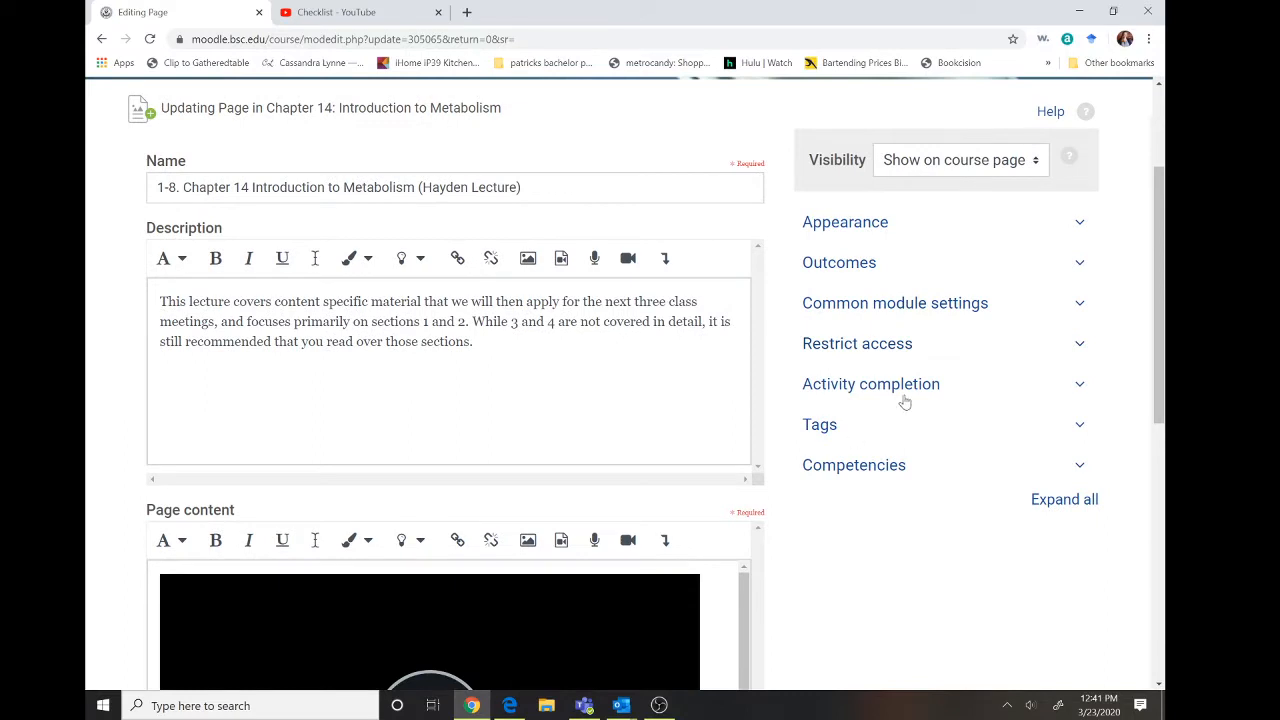
left_click(870, 384)
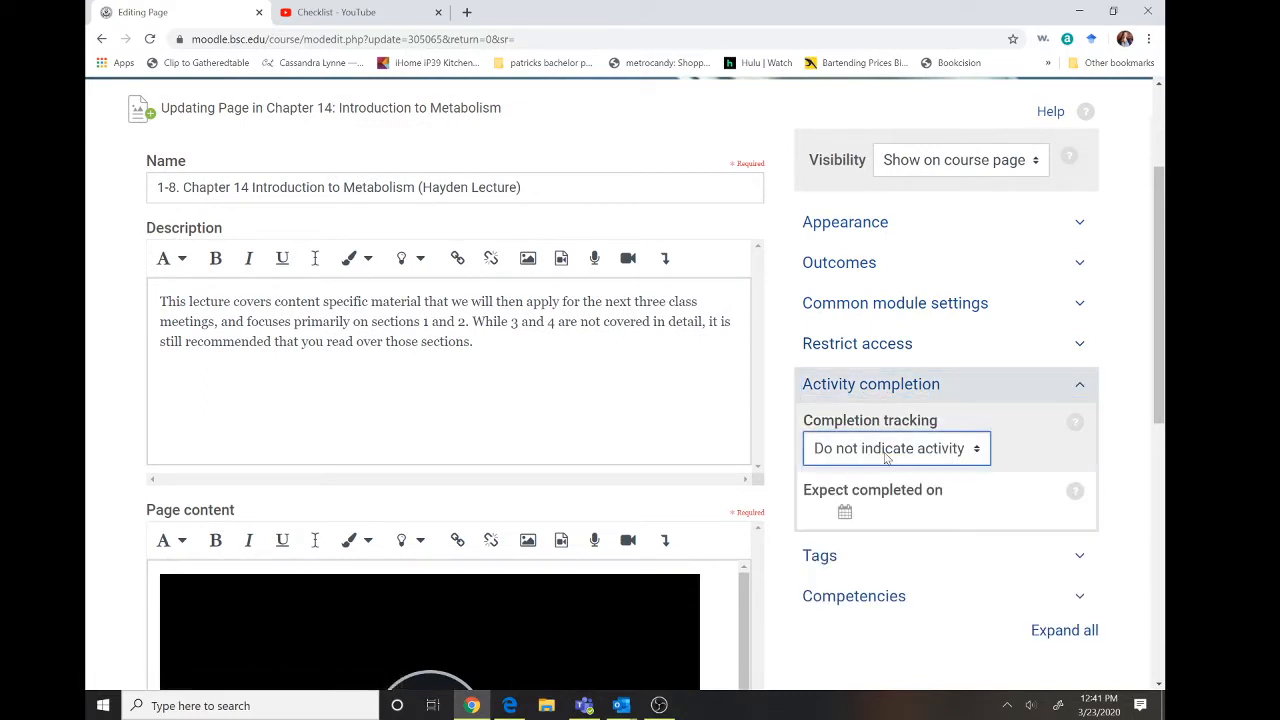
left_click(896, 448)
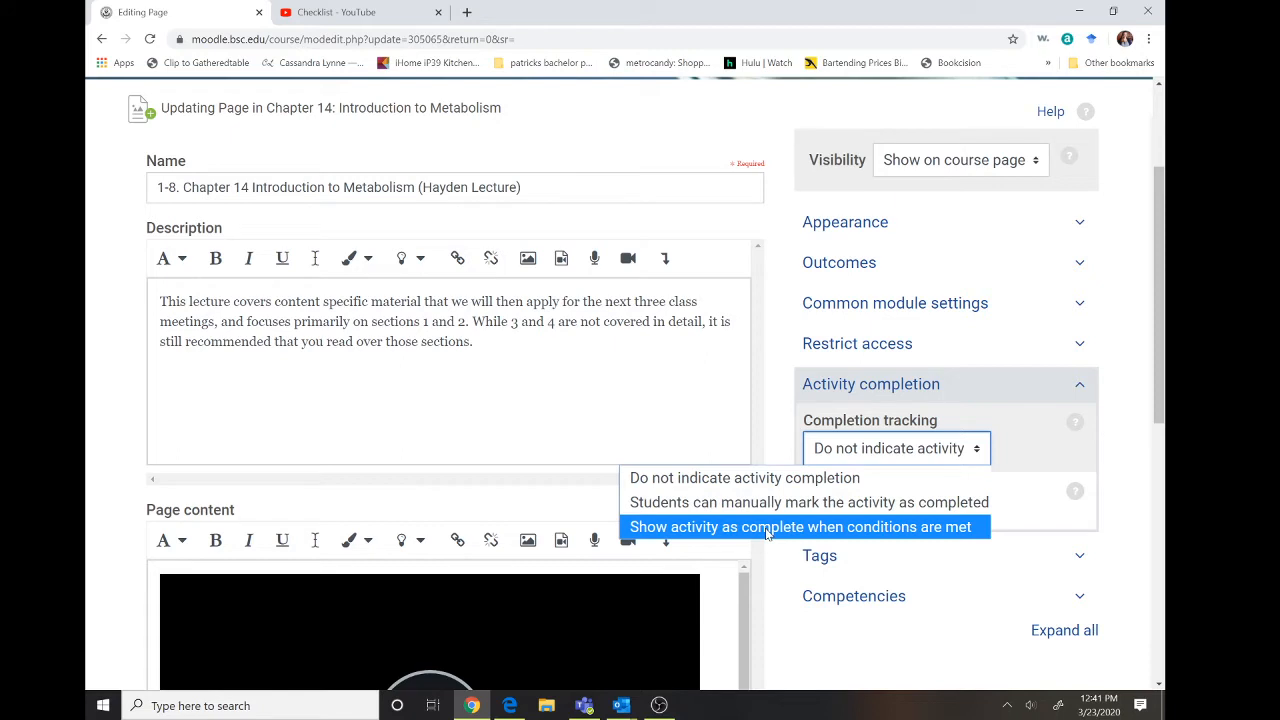
left_click(800, 528)
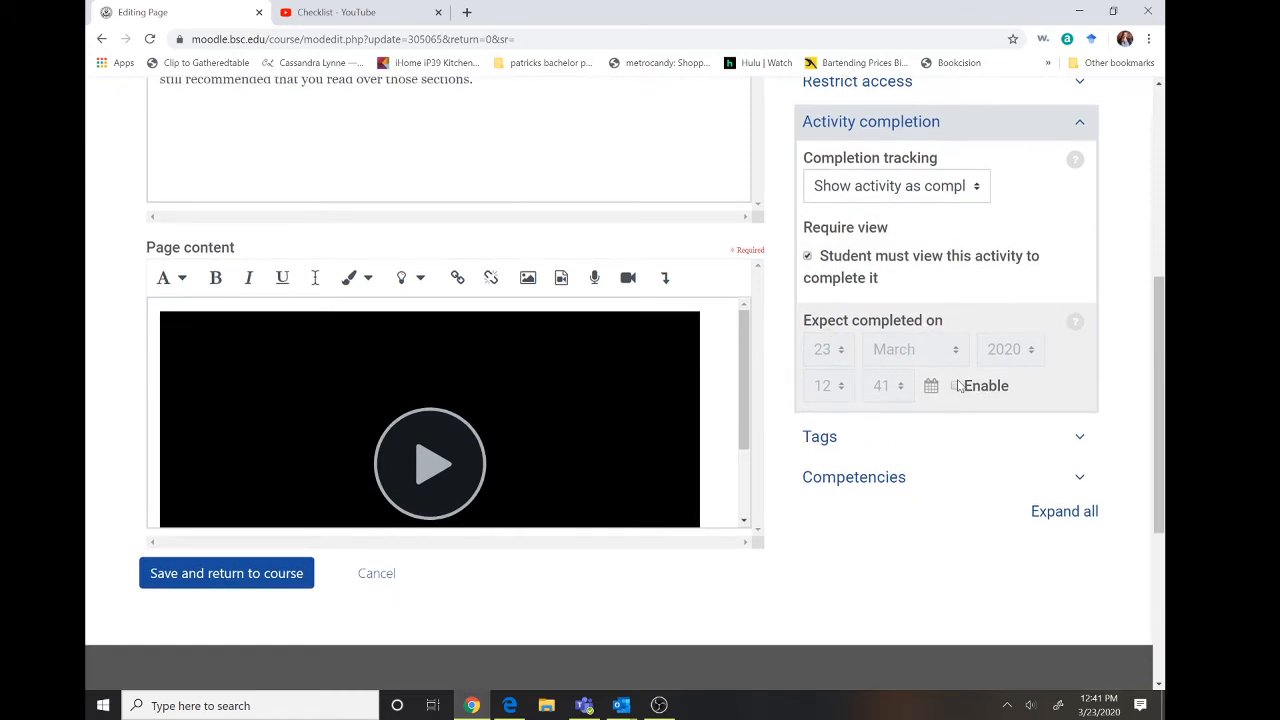
- Enable the expected completion date and set it to 30 March 2020 at 08:00
left_click(954, 384)
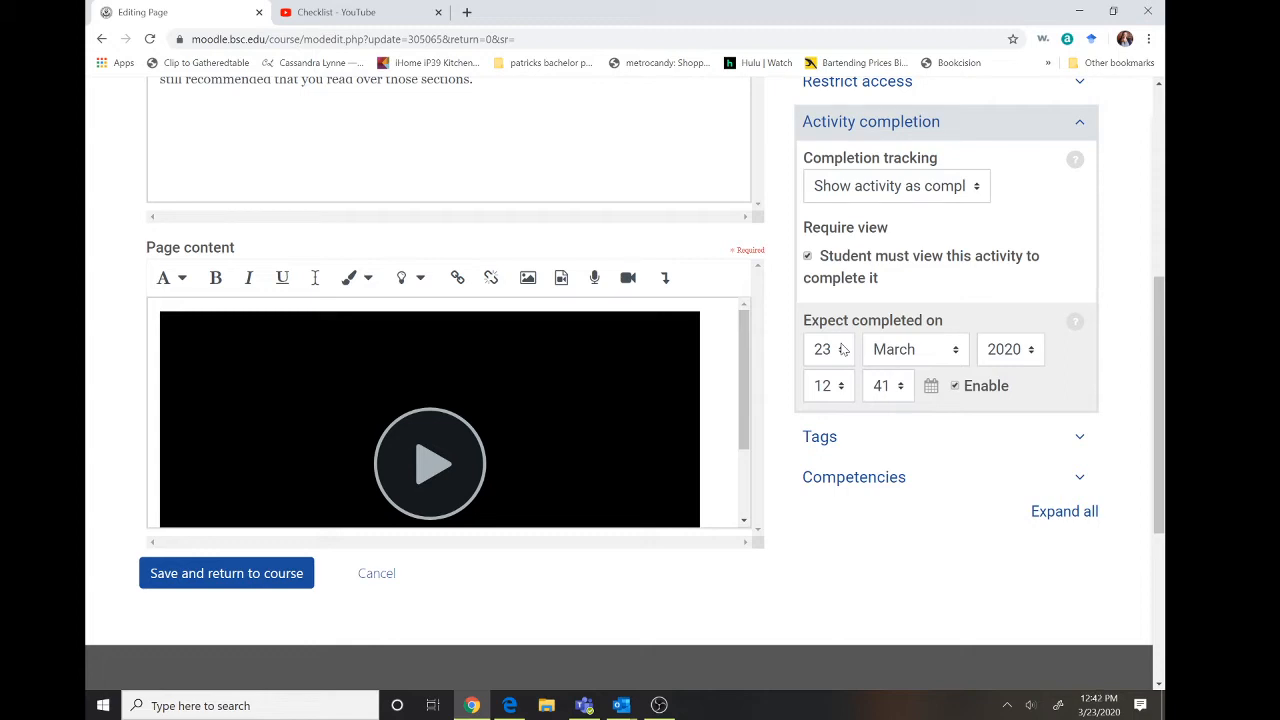
left_click(828, 348)
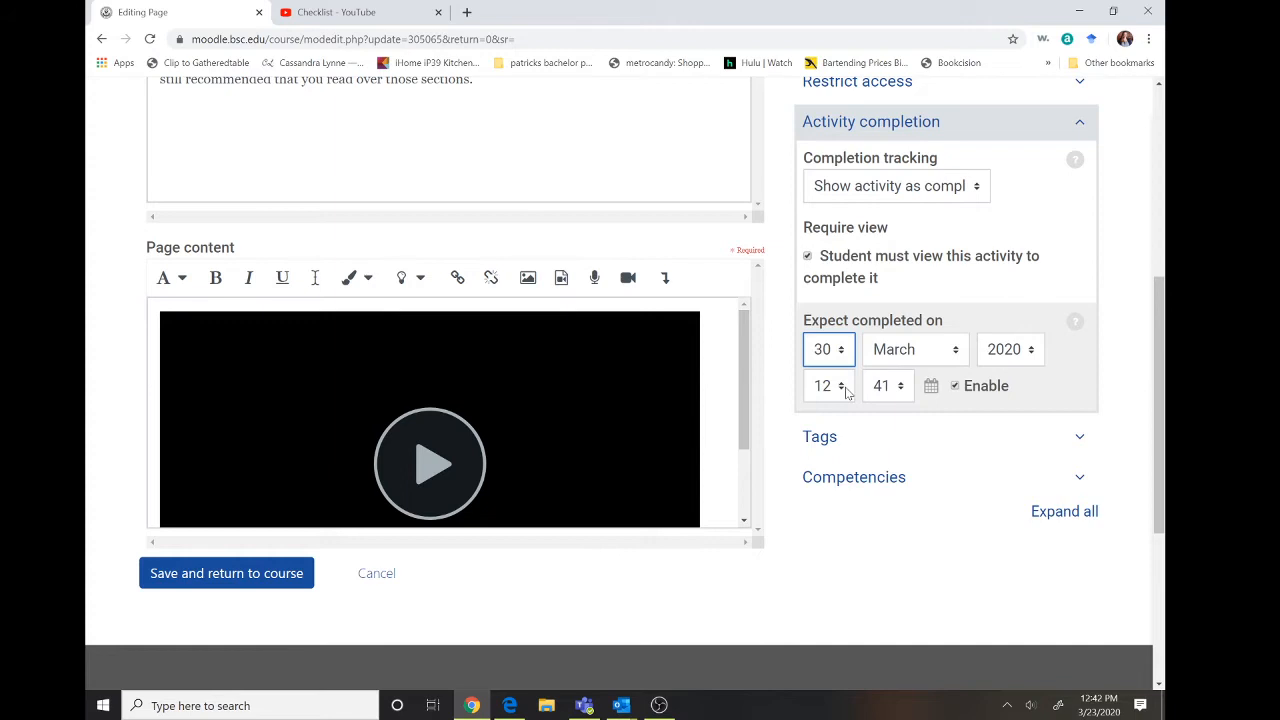
left_click(822, 386)
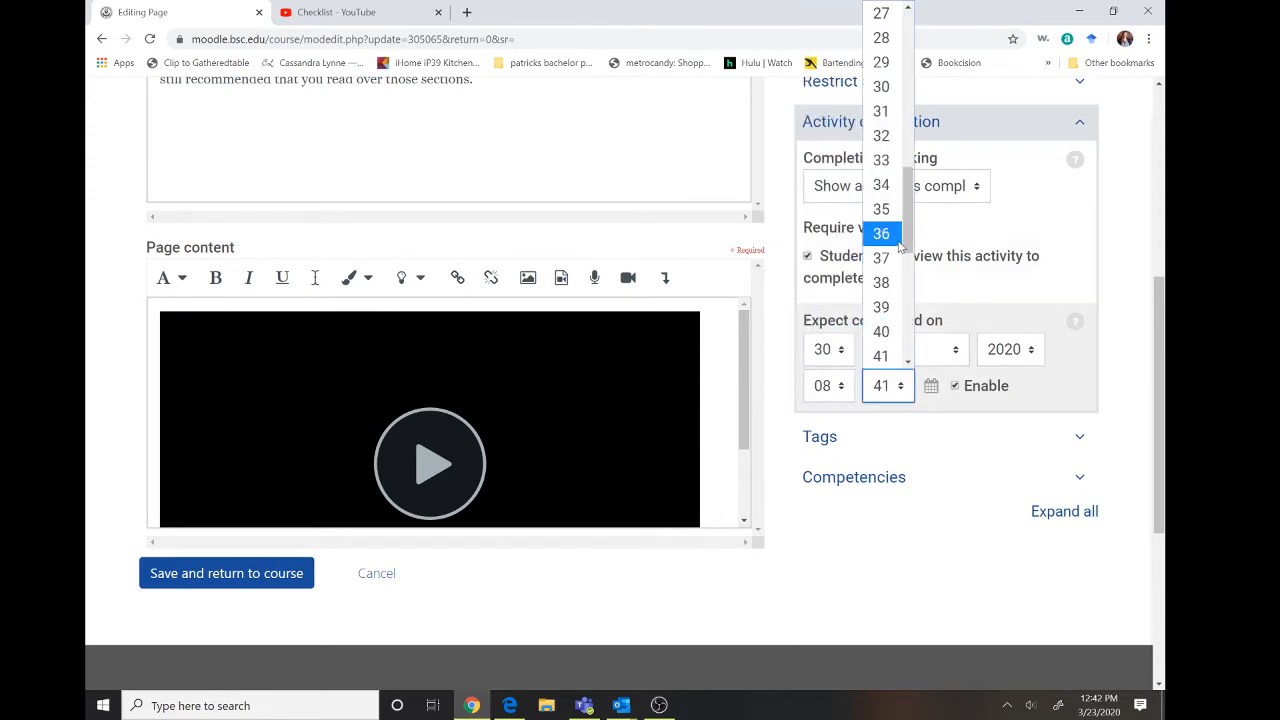
scroll("up", 3)
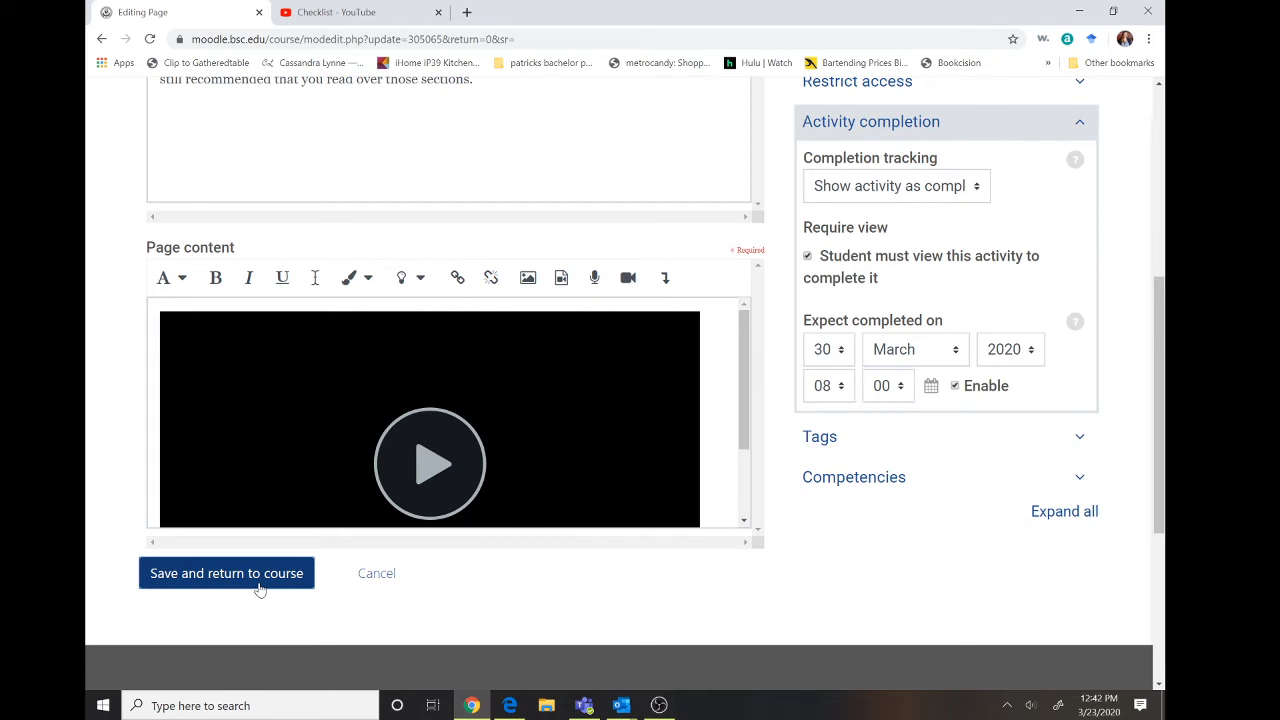
- Save and return to the course, then view the lecture listed among the dashboard deadlines
left_click(226, 572)
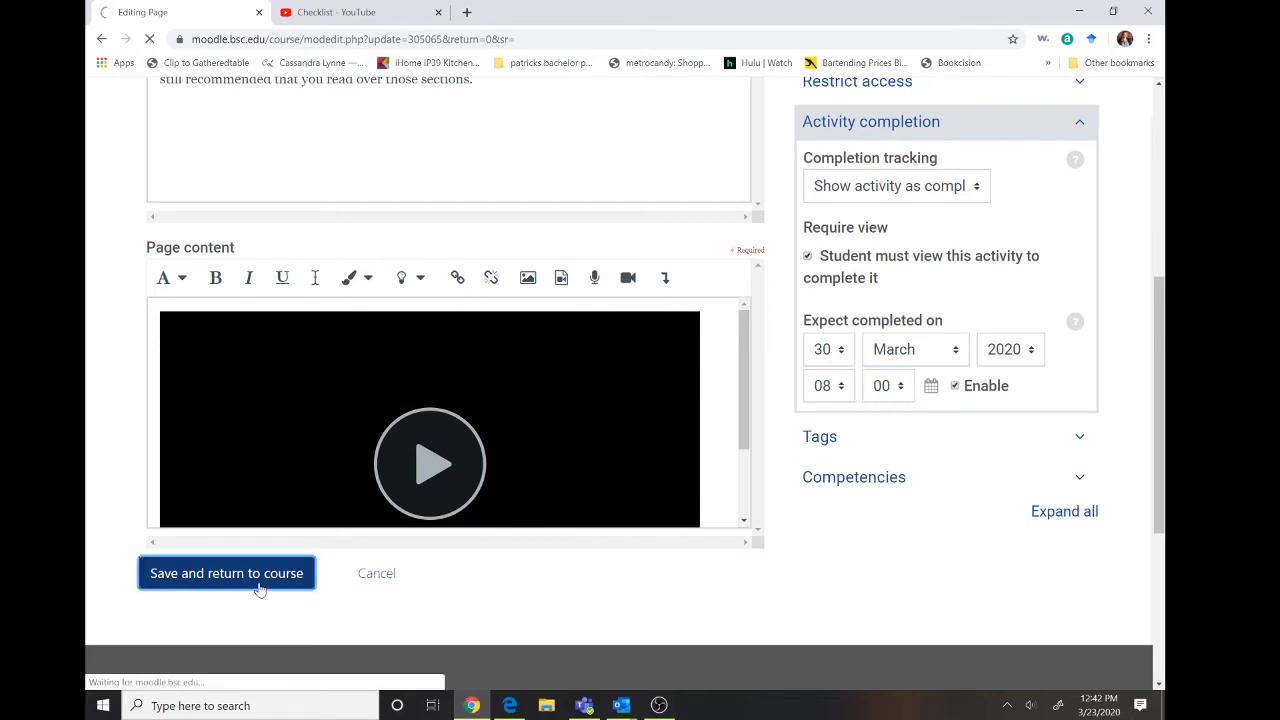
left_click(226, 572)
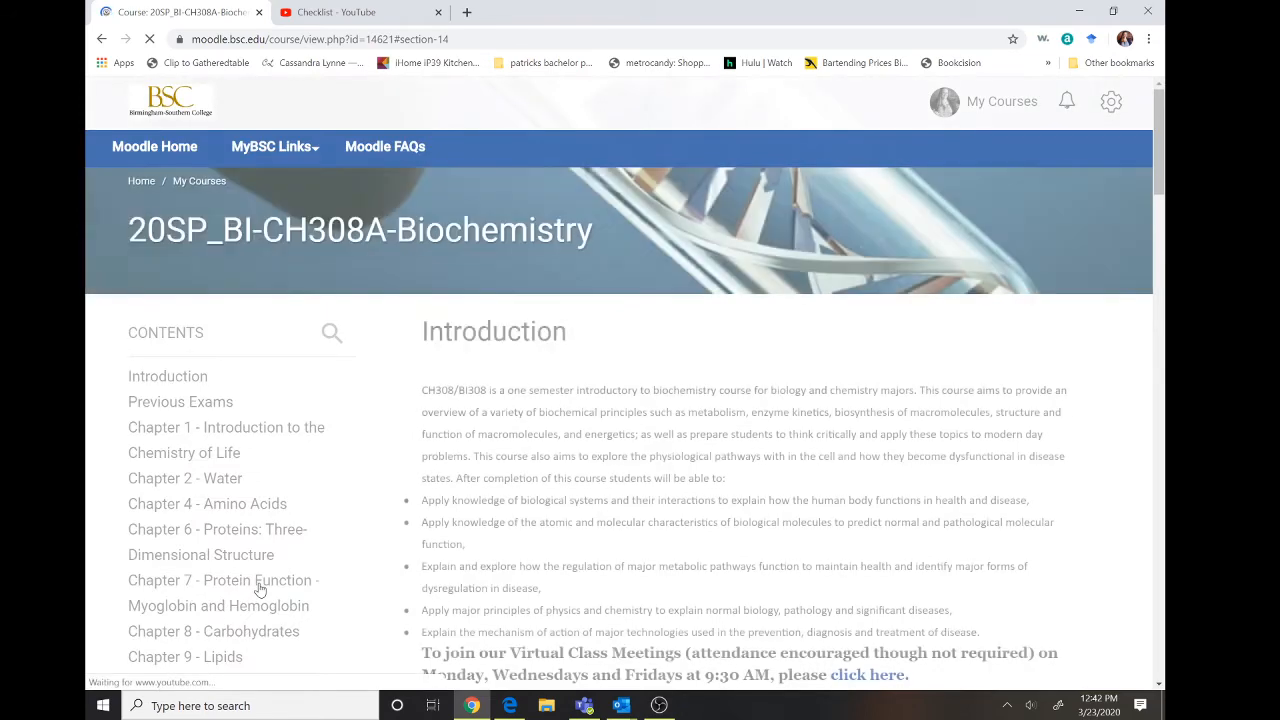
scroll("down", 3)
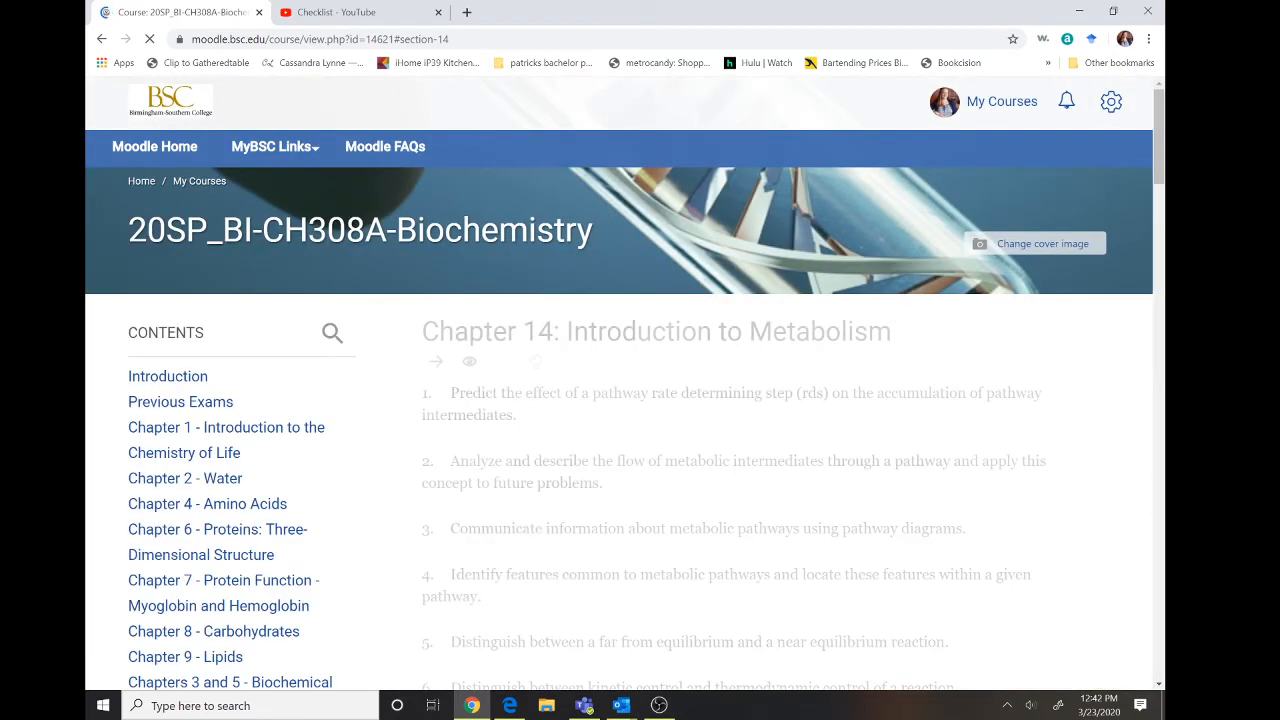
scroll("down", 3)
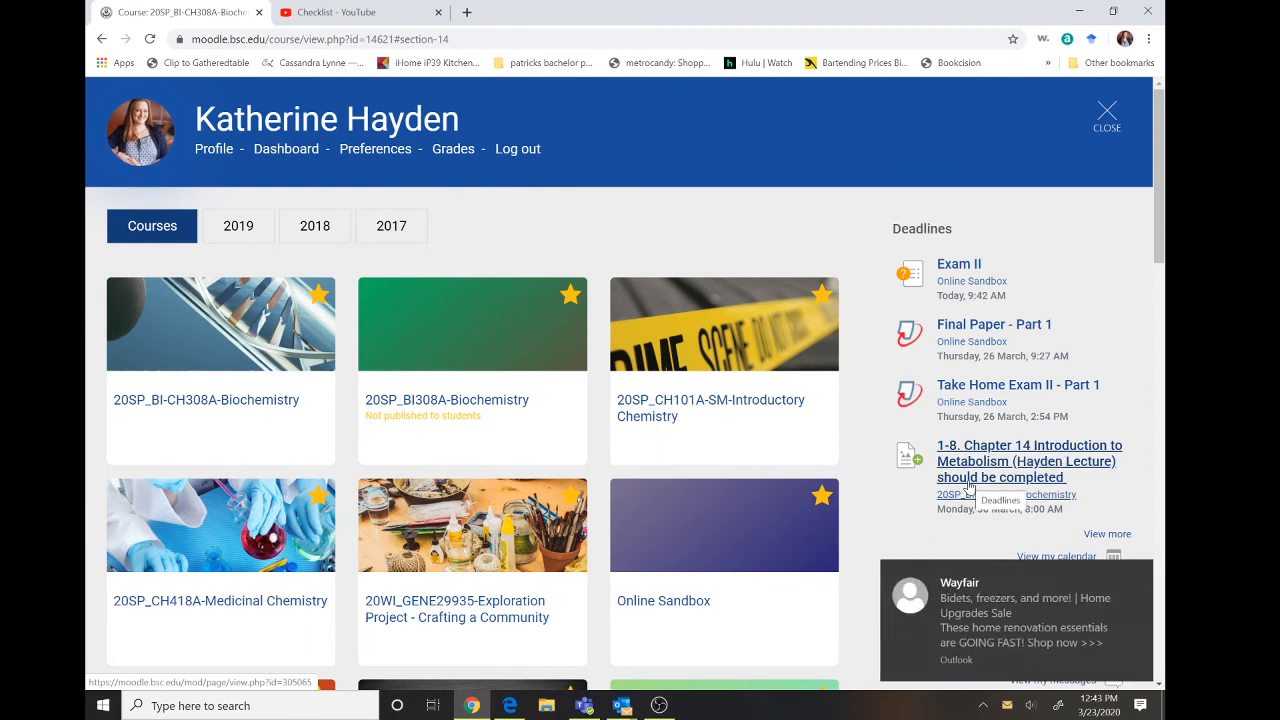
mouse_move(940, 524)
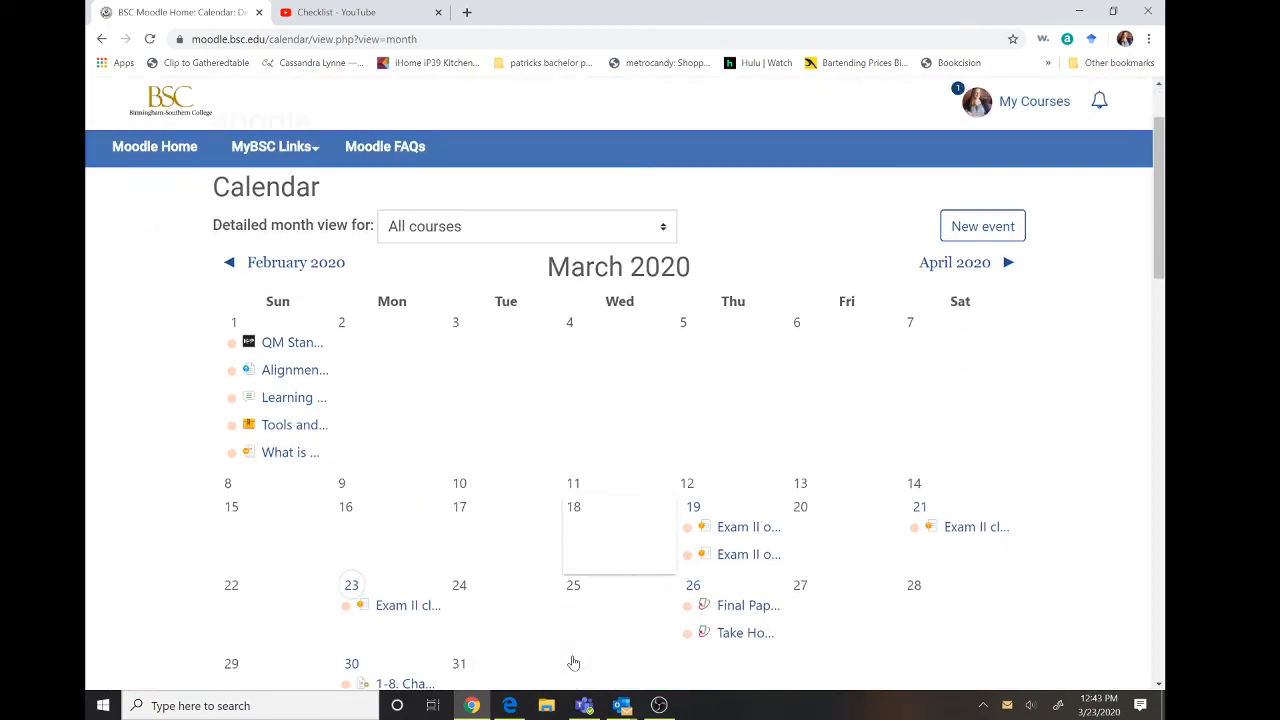
scroll("down", 3)
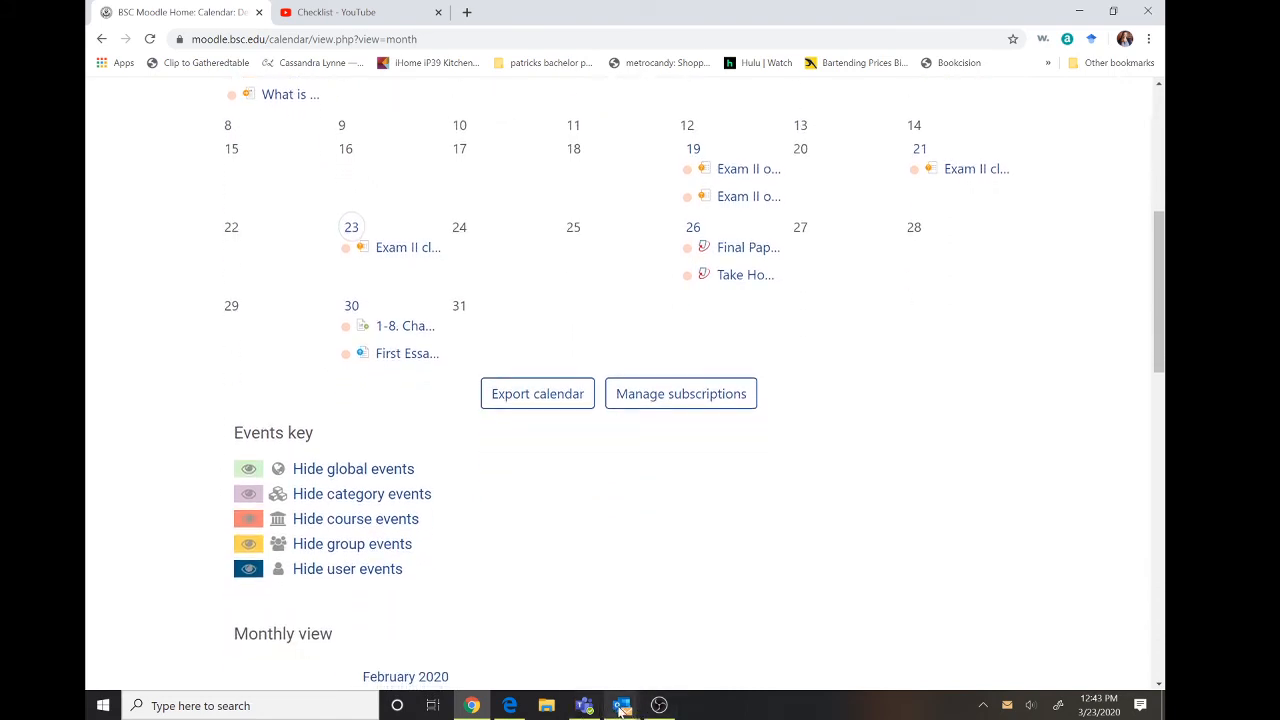
mouse_move(584, 704)
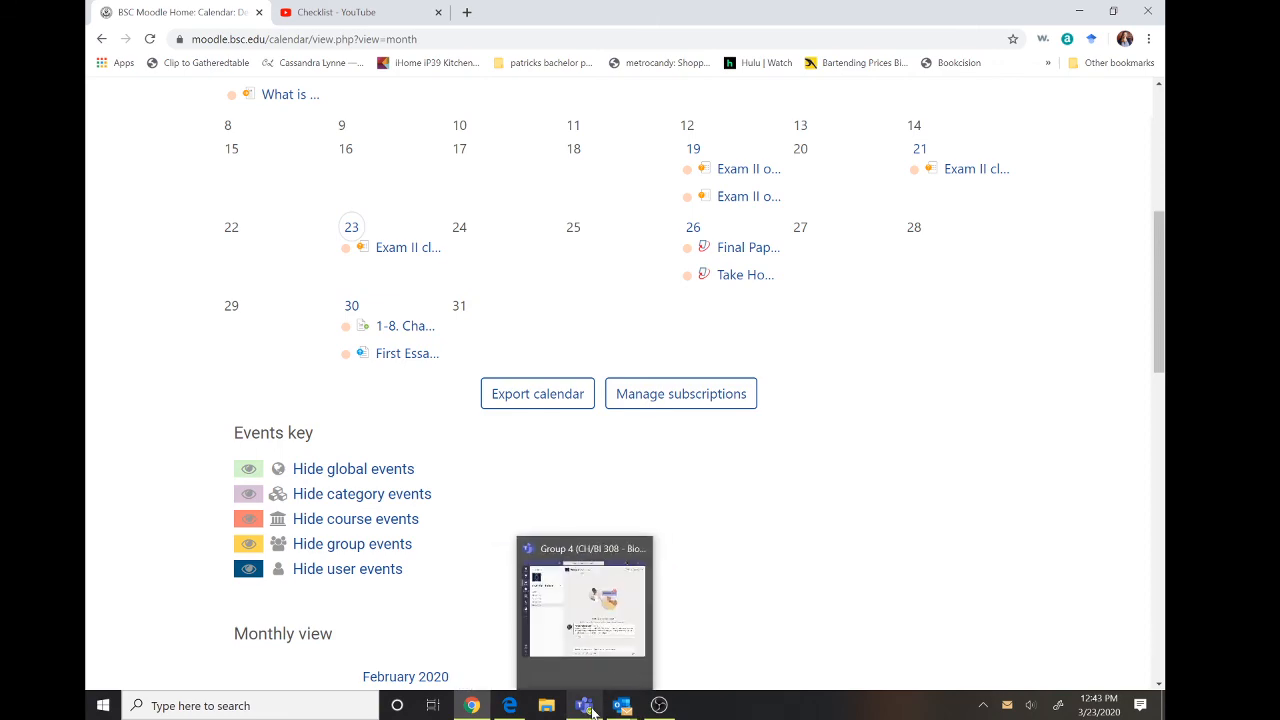